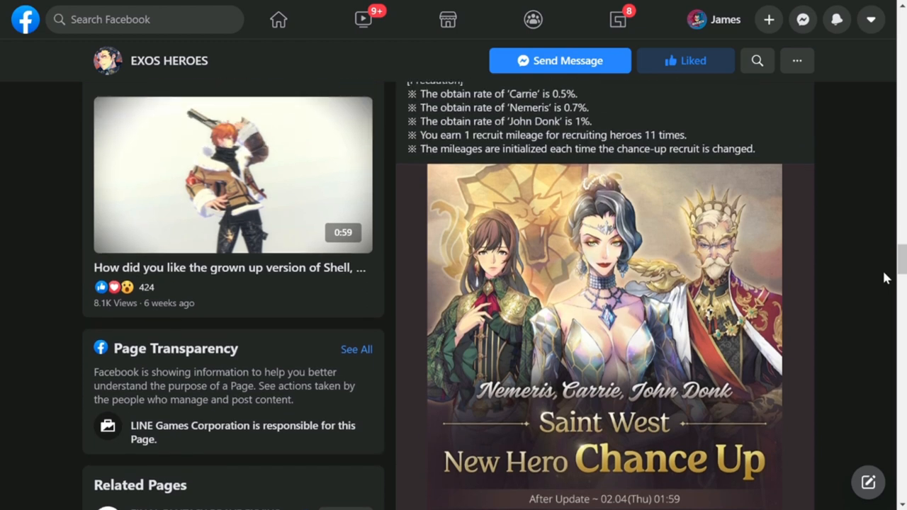
Expand the Free Premium Recruit 10+1 event post, read it, and scroll to the 7-days of Gifts notice
scroll(up, 3)
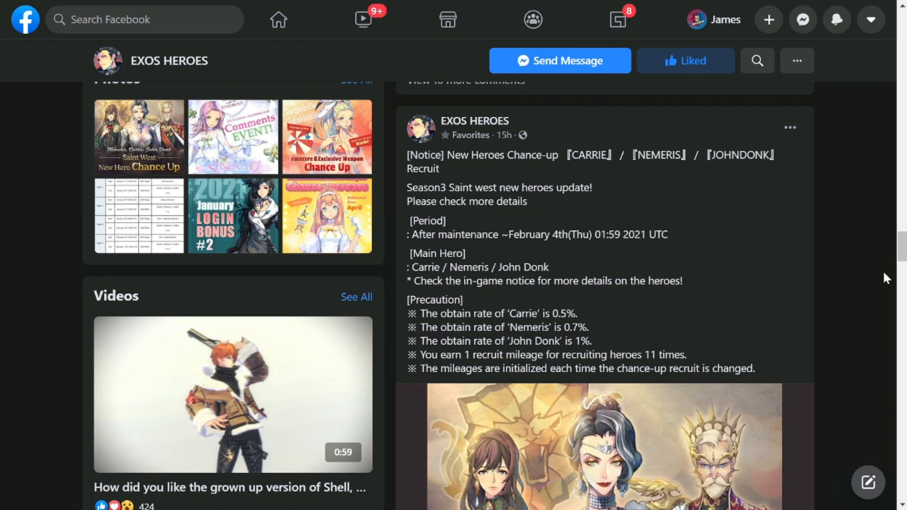
scroll(down, 3)
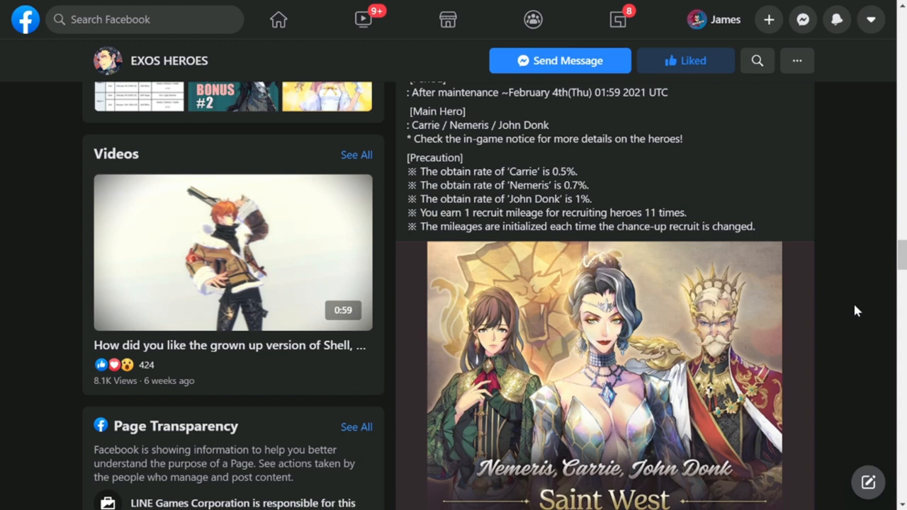
scroll(down, 3)
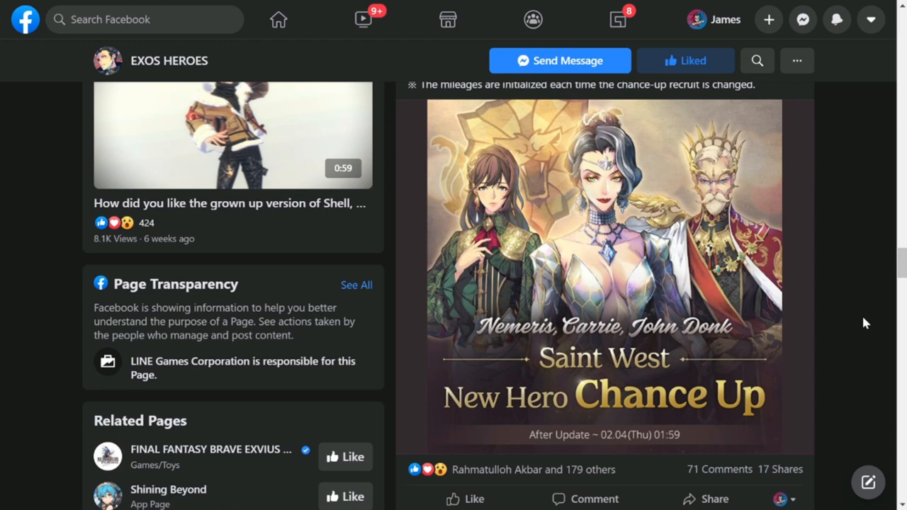
scroll(down, 3)
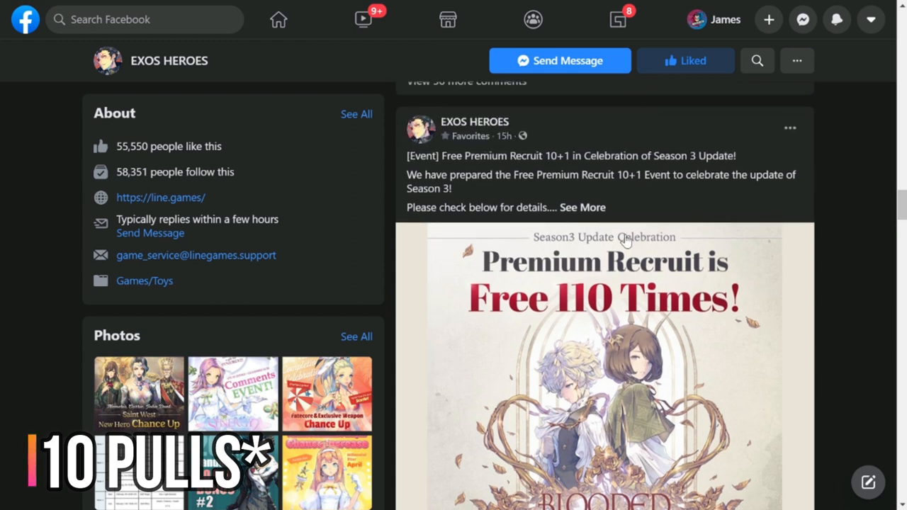
click(582, 207)
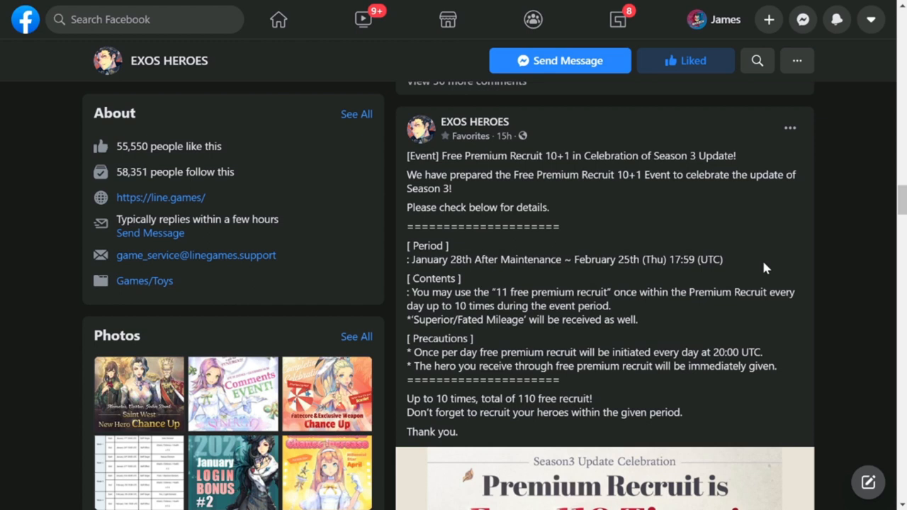
scroll(down, 3)
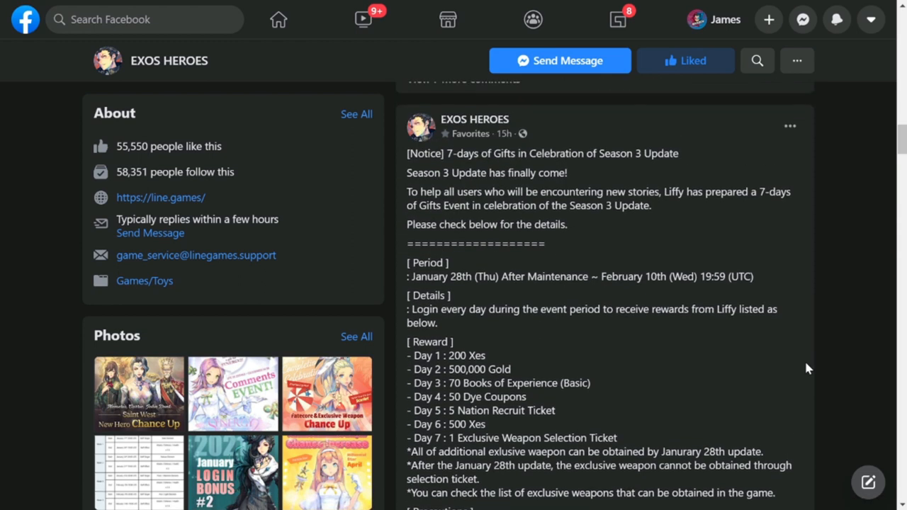
scroll(down, 3)
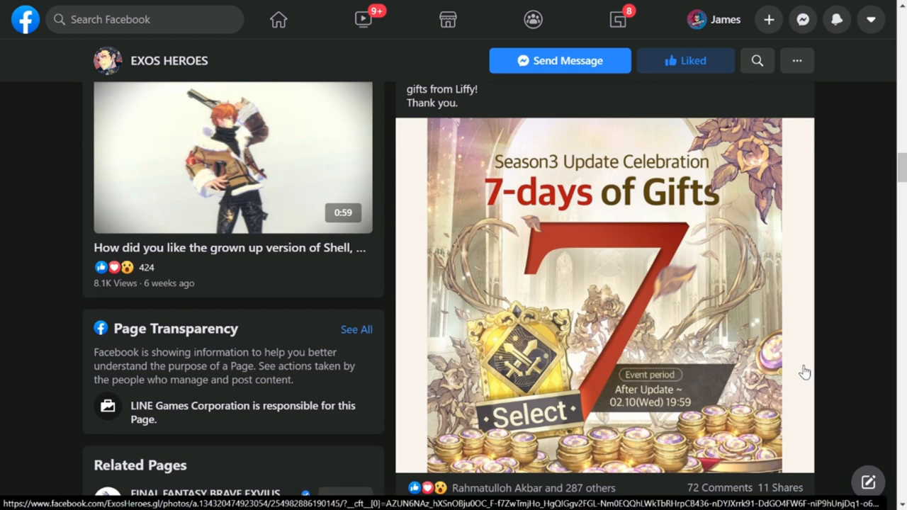
scroll(down, 3)
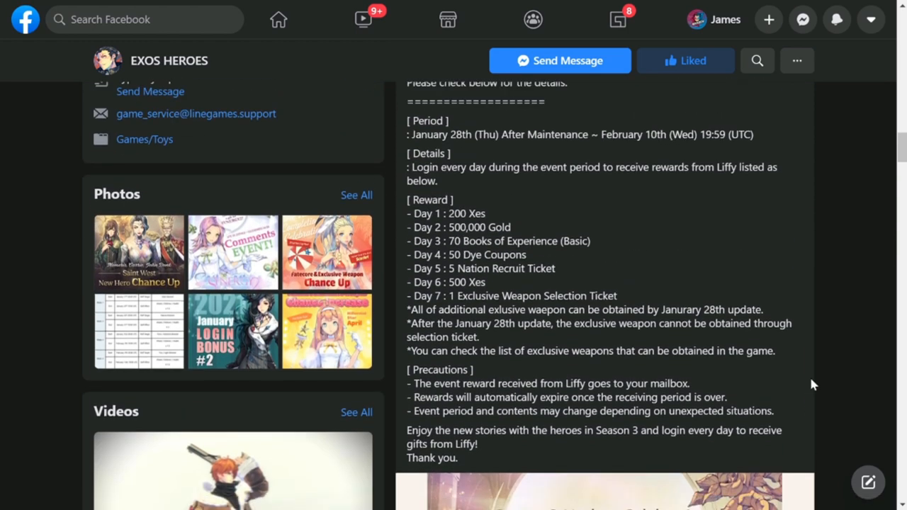
scroll(down, 3)
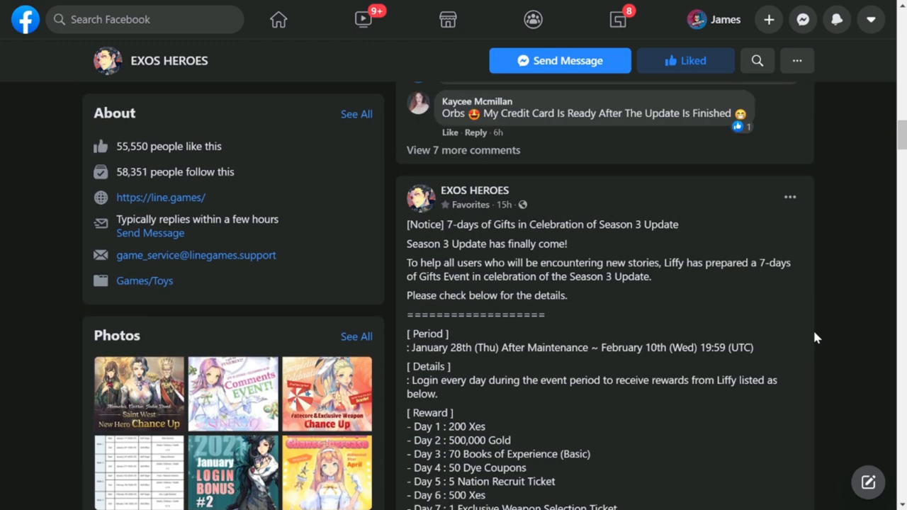
mouse_move(814, 328)
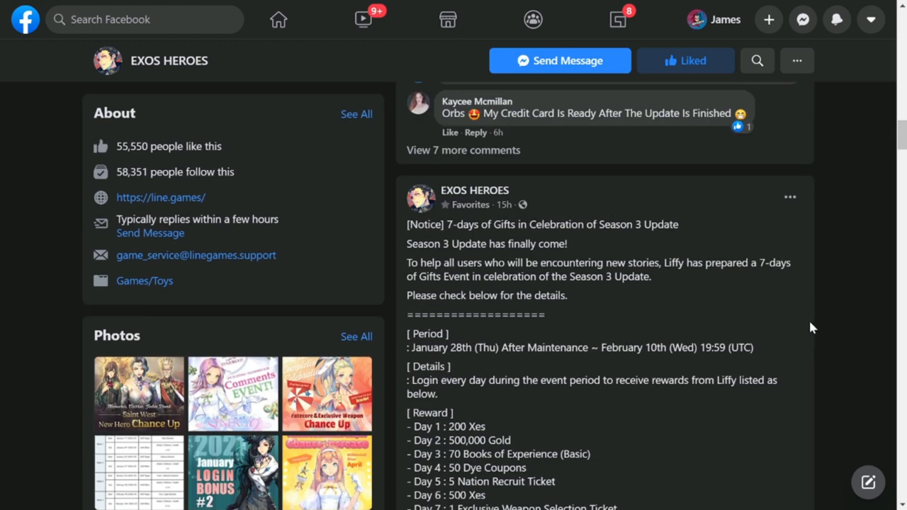
mouse_move(785, 343)
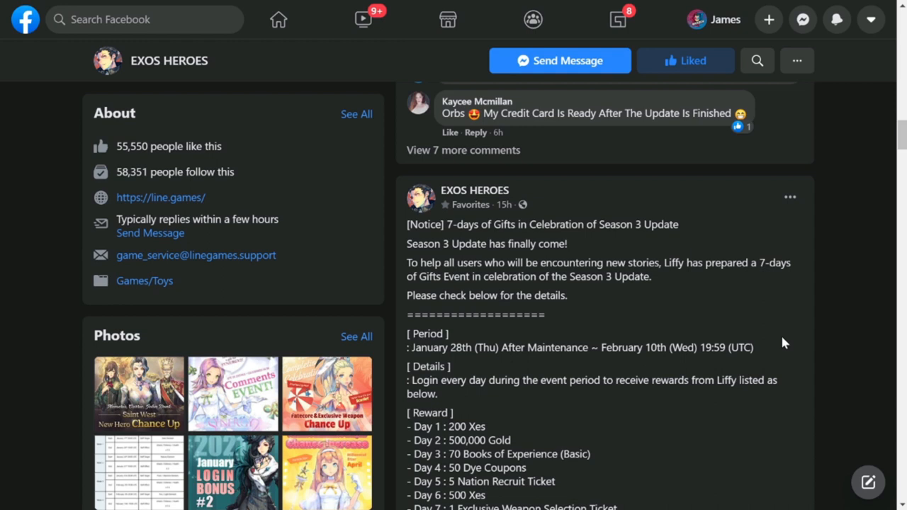
mouse_move(814, 357)
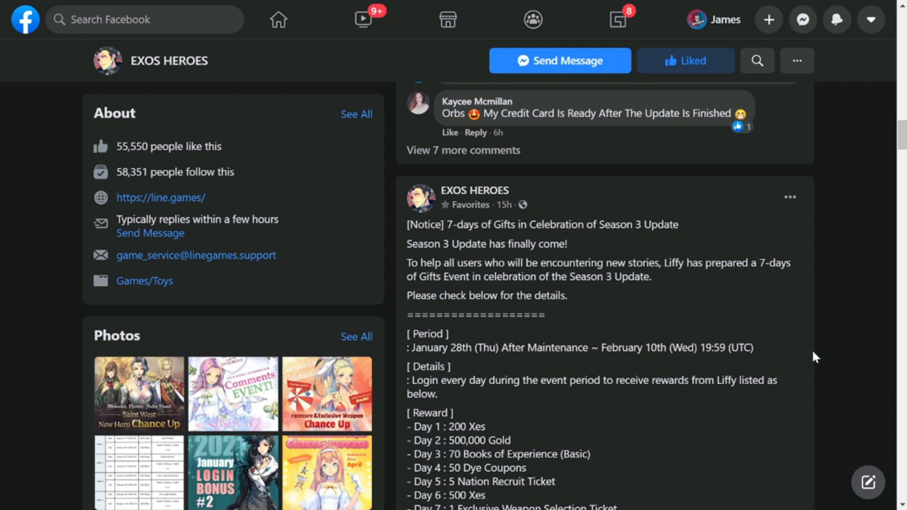
View and close the Season 3 Celebration Package details table, reaching the 1/28 Update Announcement post
scroll(down, 3)
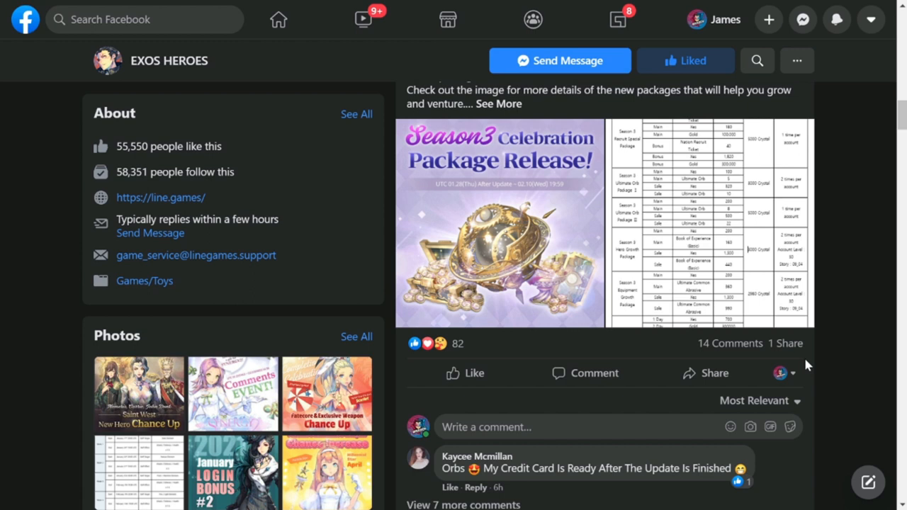
mouse_move(655, 250)
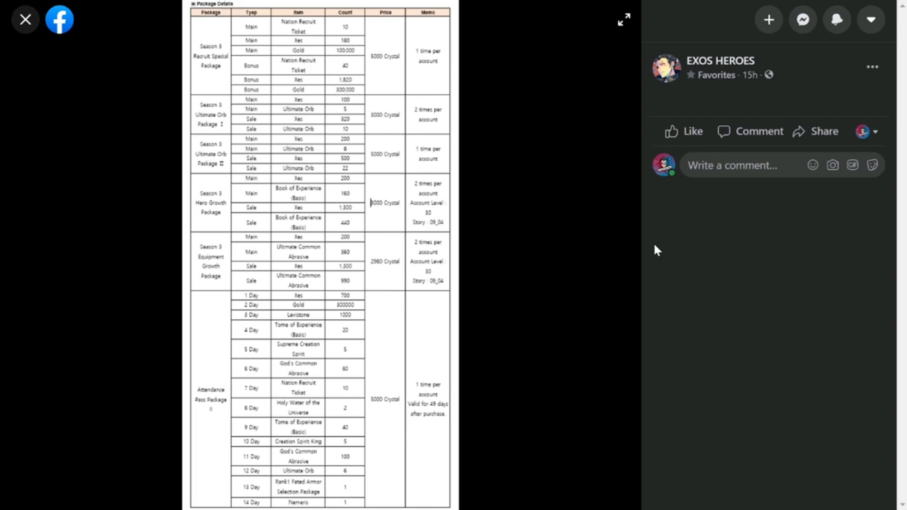
click(25, 19)
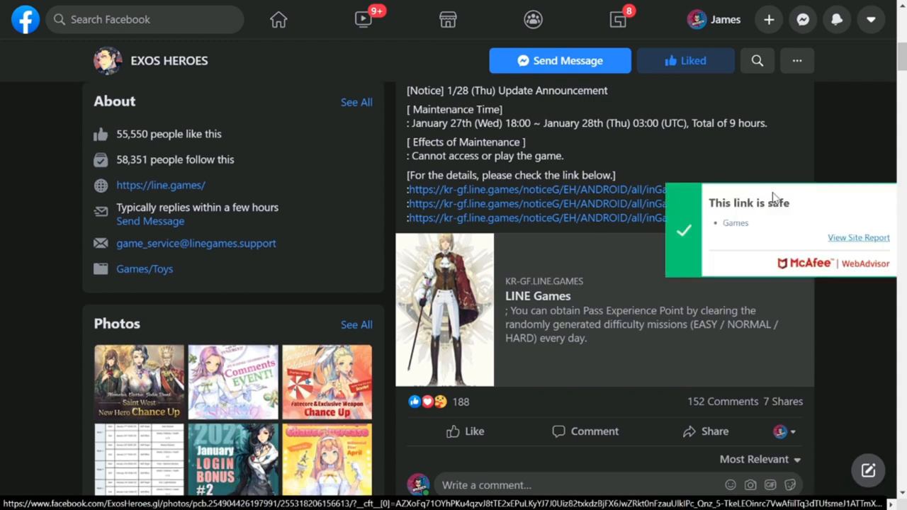
mouse_move(858, 150)
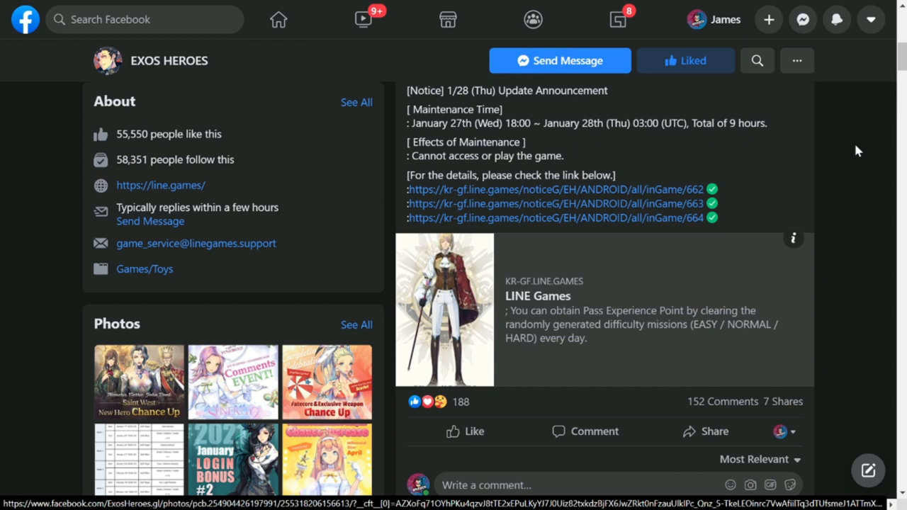
mouse_move(652, 173)
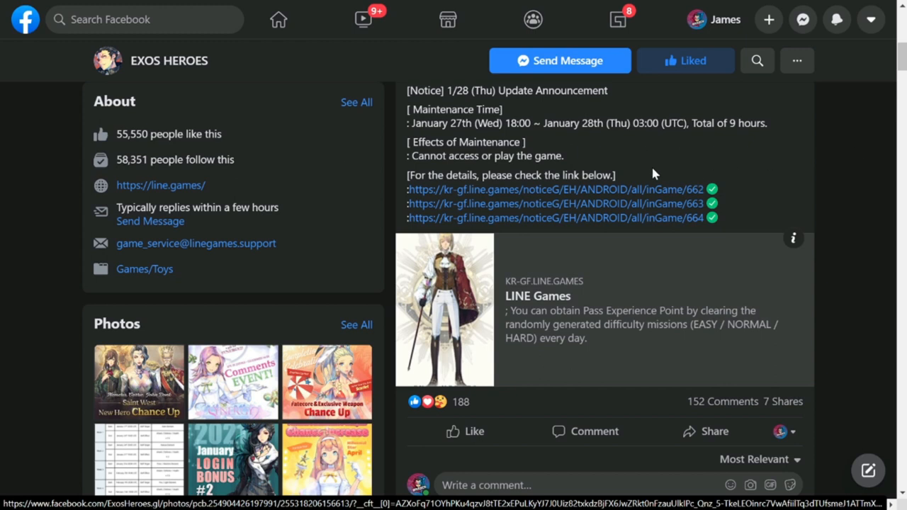
Open the first 1/28 update announcement notice and read down through the John Donk profile
click(551, 190)
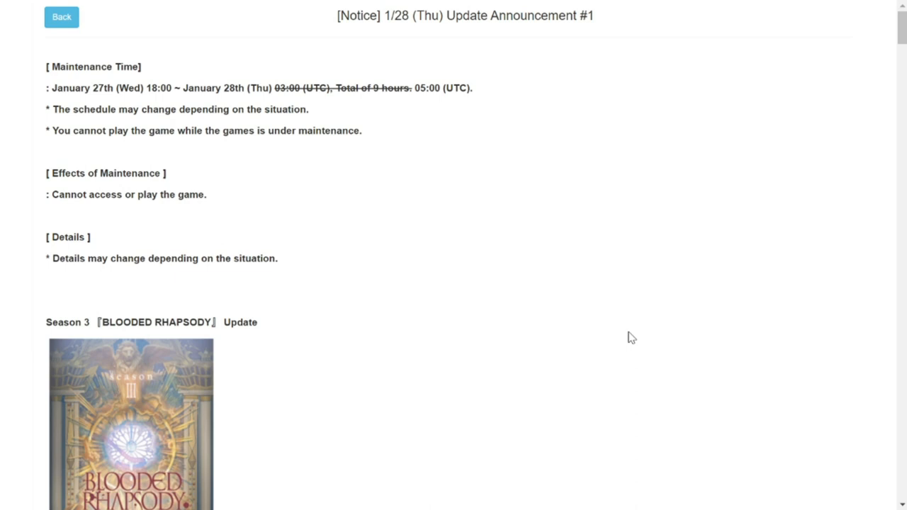
scroll(down, 3)
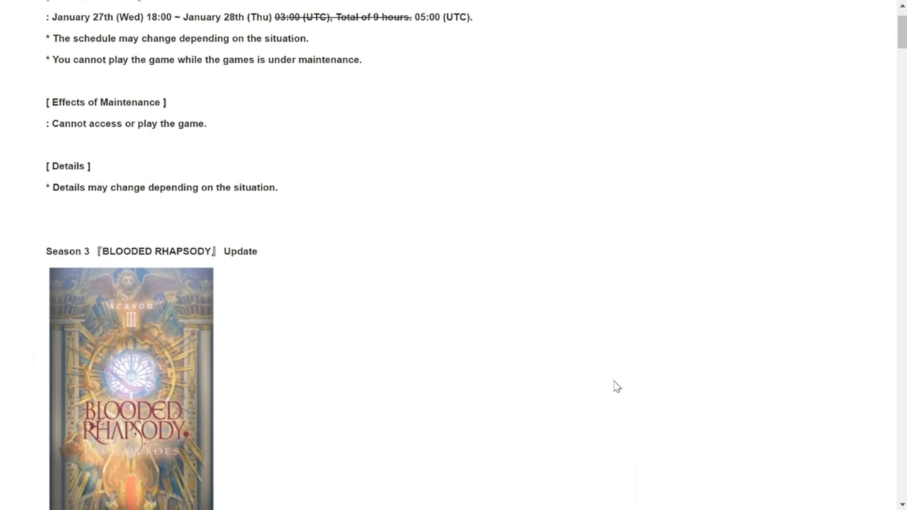
scroll(down, 3)
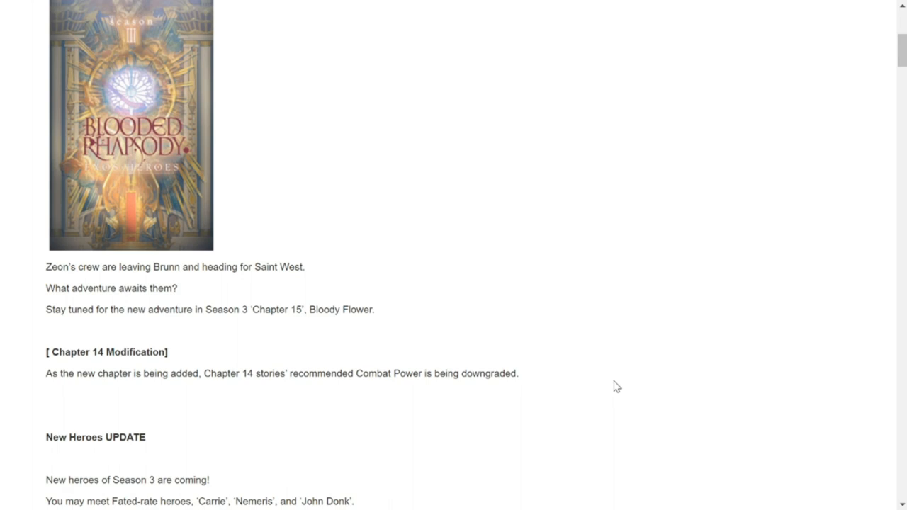
scroll(down, 3)
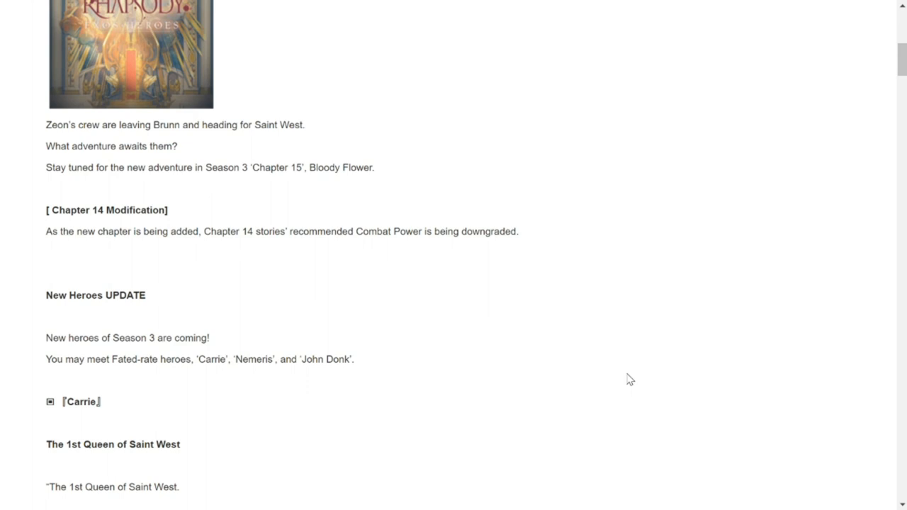
scroll(down, 3)
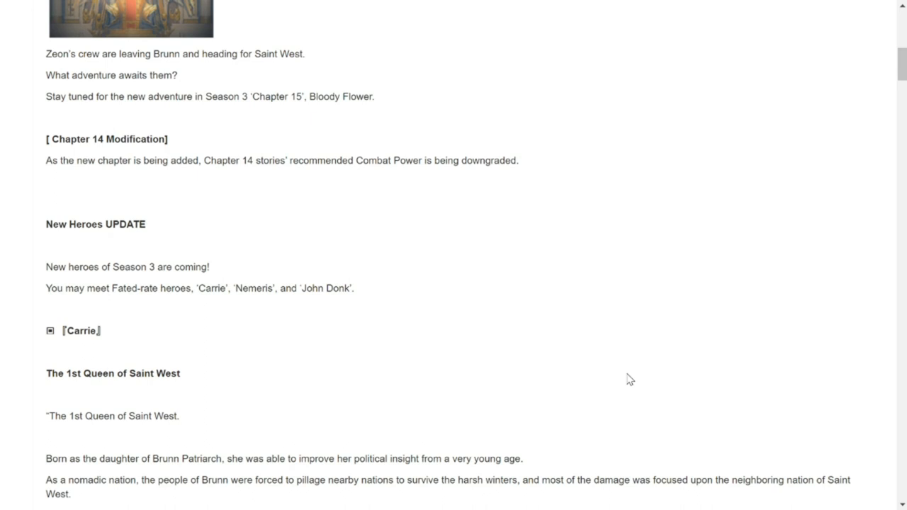
scroll(down, 3)
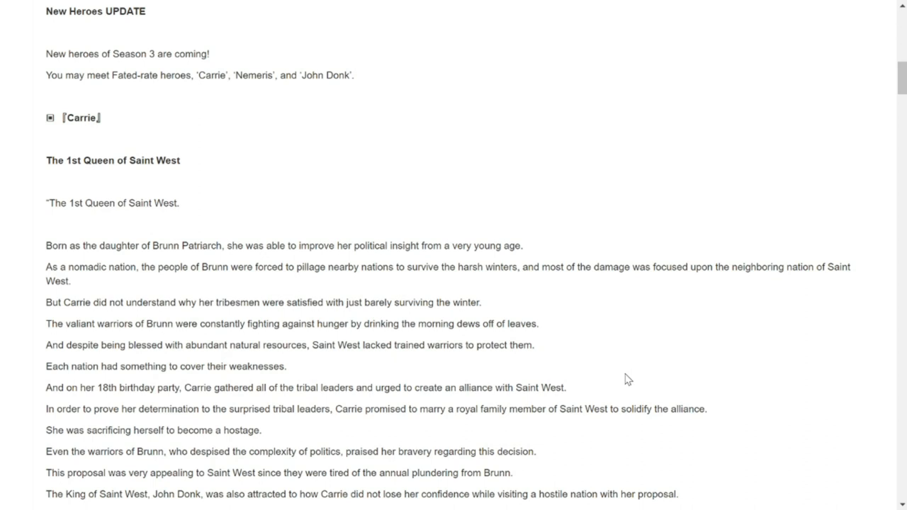
scroll(down, 3)
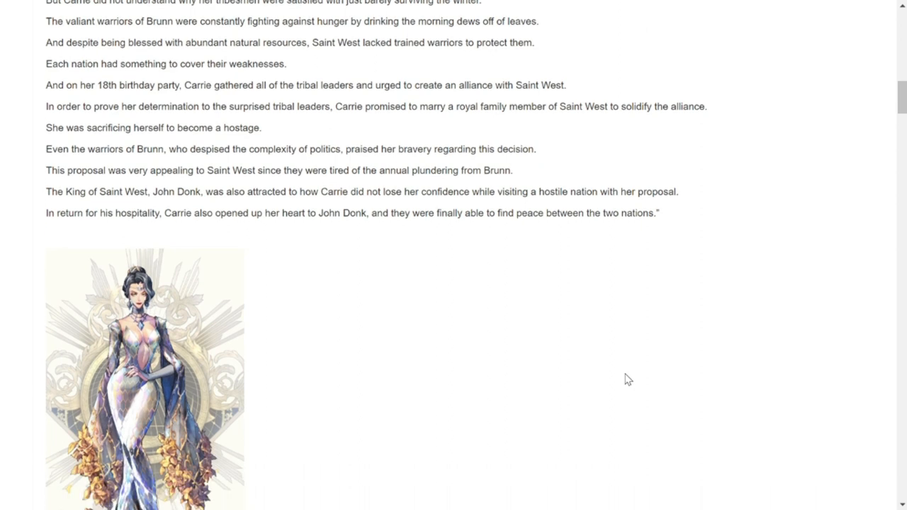
scroll(down, 3)
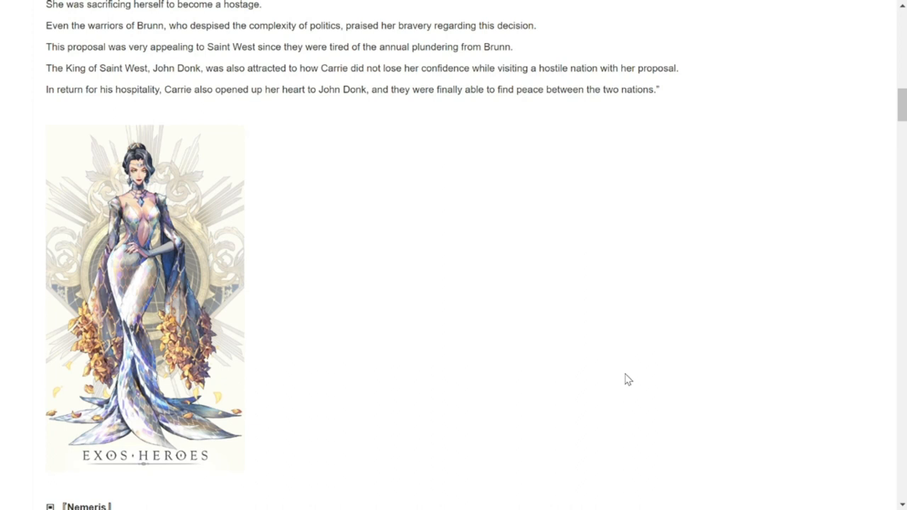
scroll(down, 3)
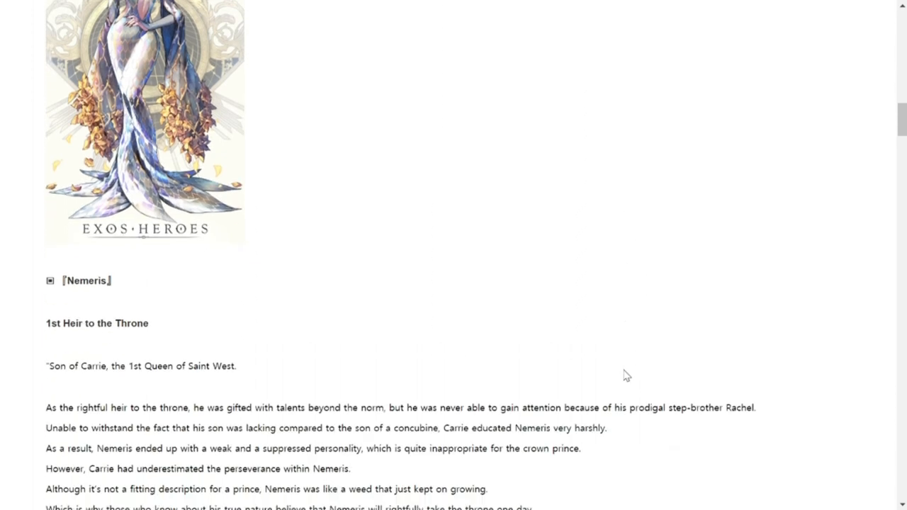
scroll(down, 3)
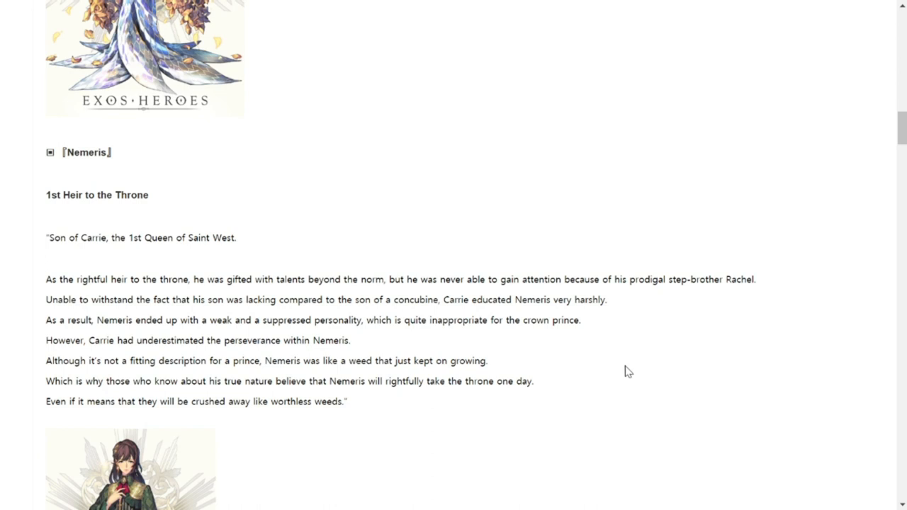
Continue down to the New Nation Saint West section and its capital city Ellester image
scroll(down, 3)
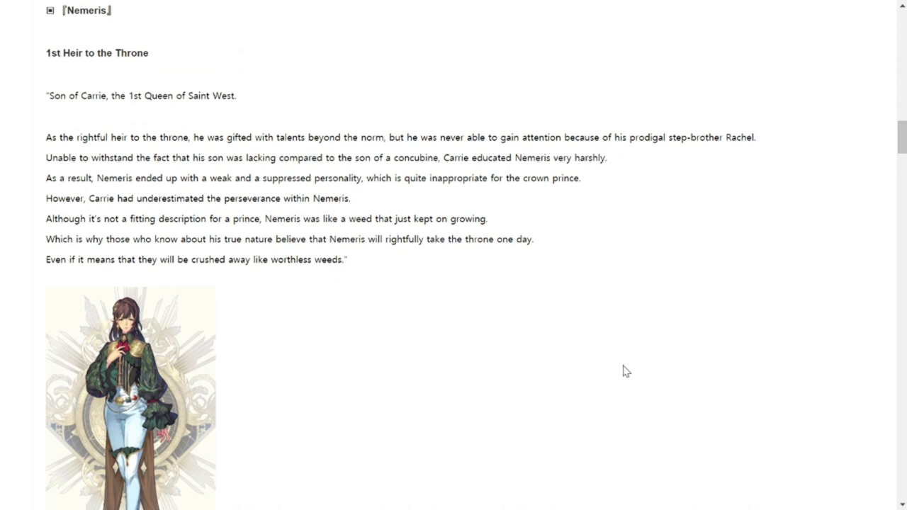
scroll(down, 3)
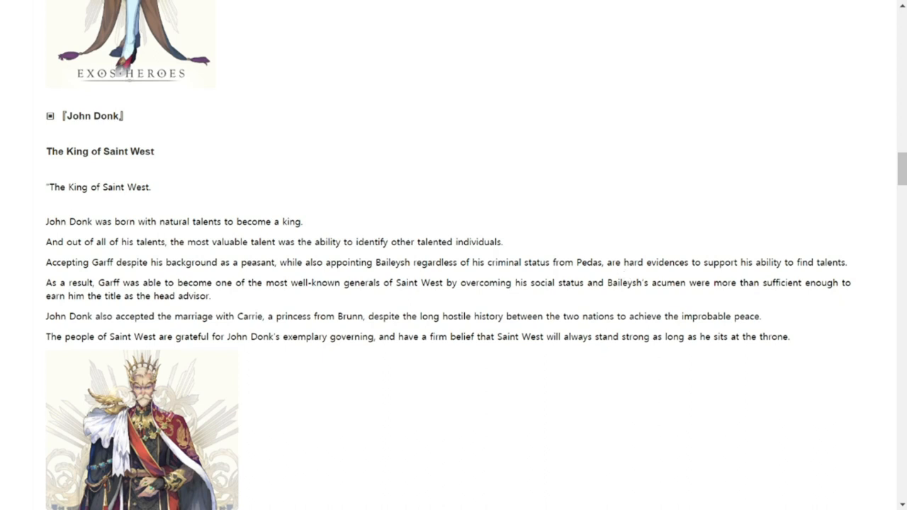
scroll(down, 3)
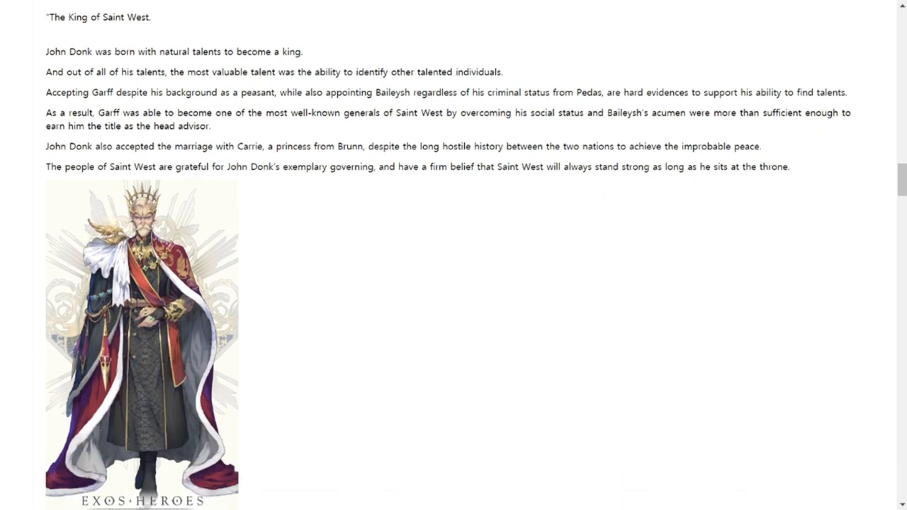
scroll(down, 3)
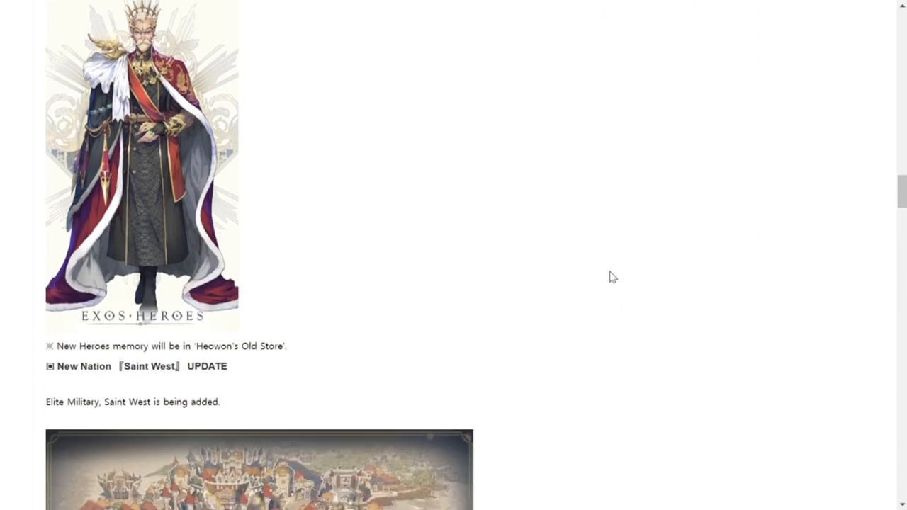
scroll(down, 3)
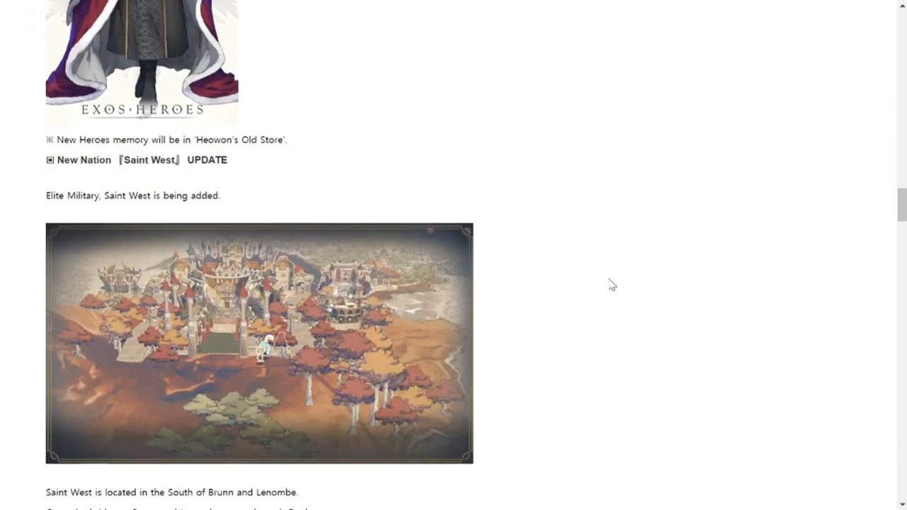
scroll(down, 3)
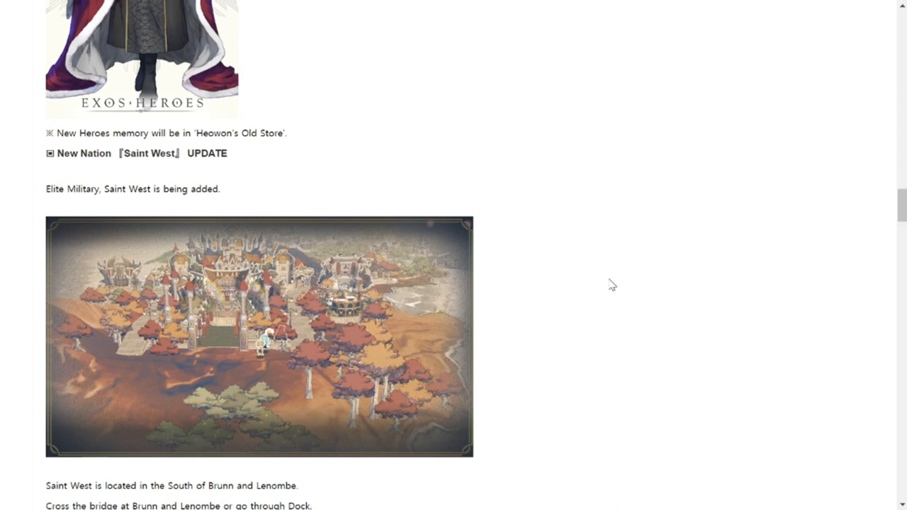
scroll(down, 3)
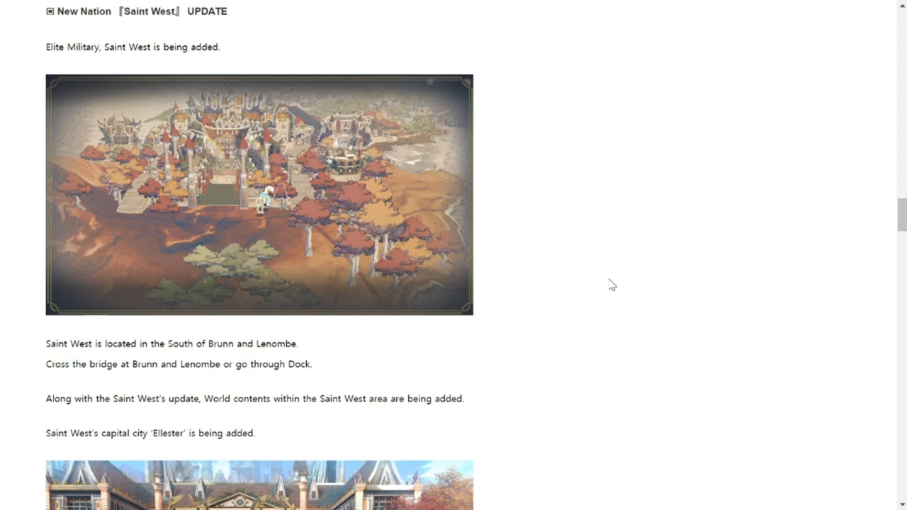
scroll(down, 3)
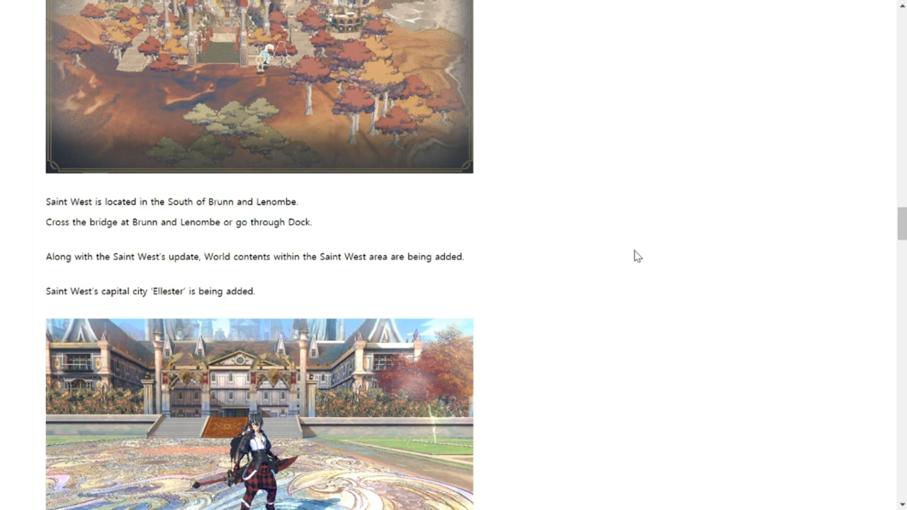
scroll(down, 3)
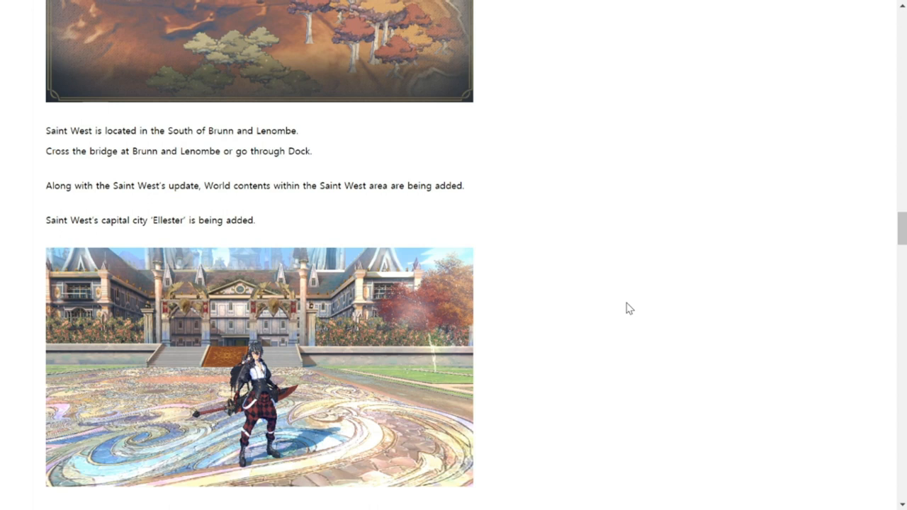
mouse_move(622, 318)
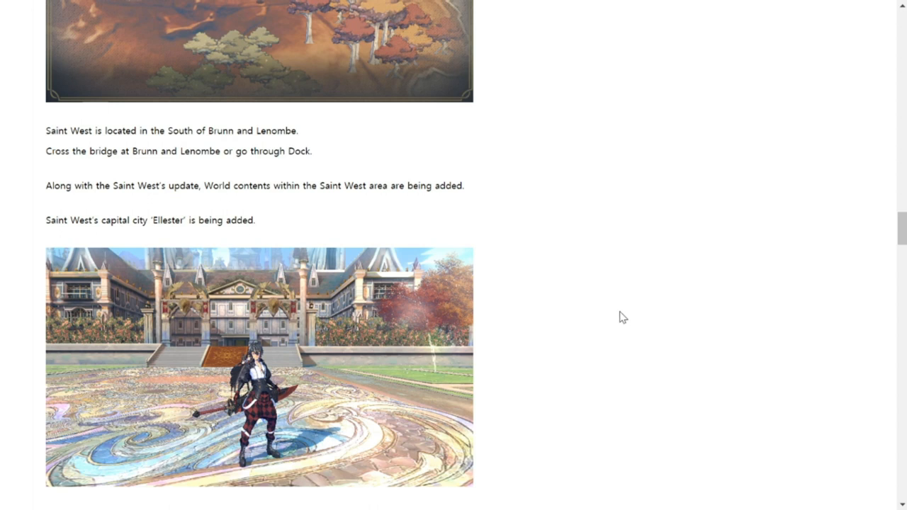
Scroll through Account Level Expansion and Challenge Mission Update to the Silver Fatecore rate section
scroll(down, 3)
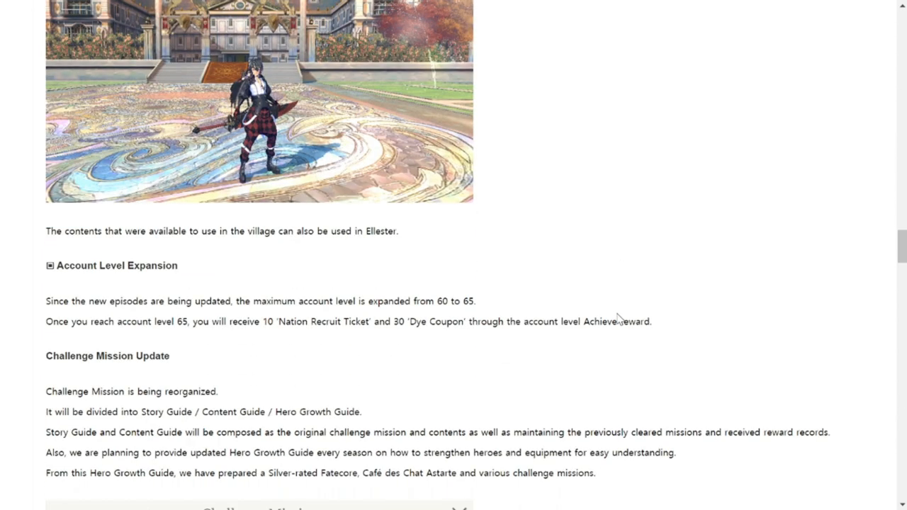
scroll(down, 3)
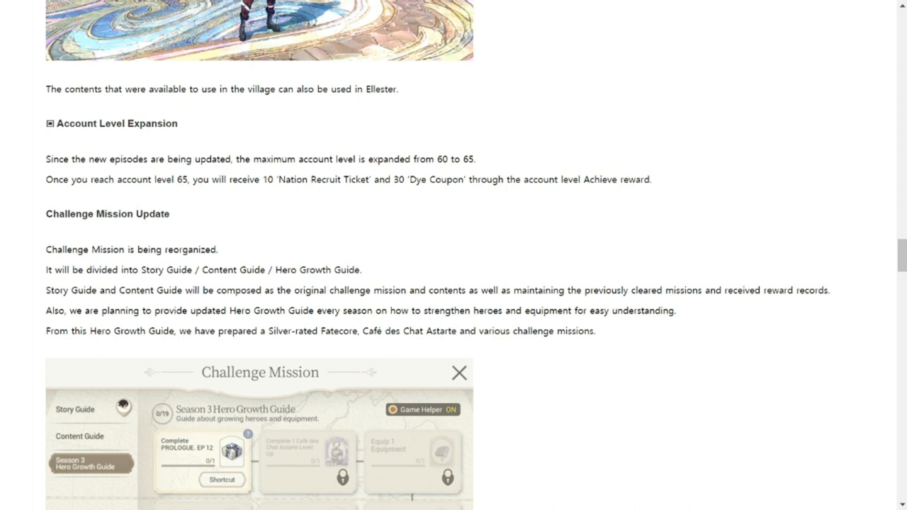
mouse_move(567, 349)
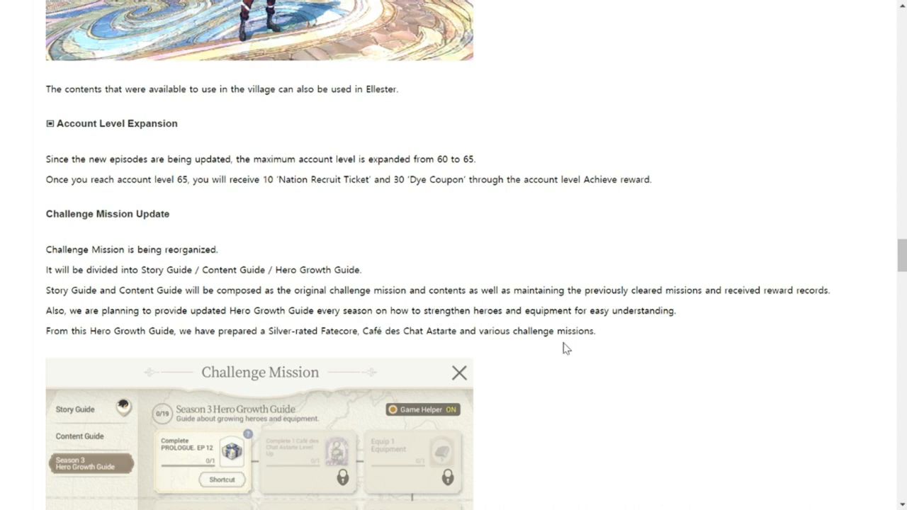
scroll(down, 3)
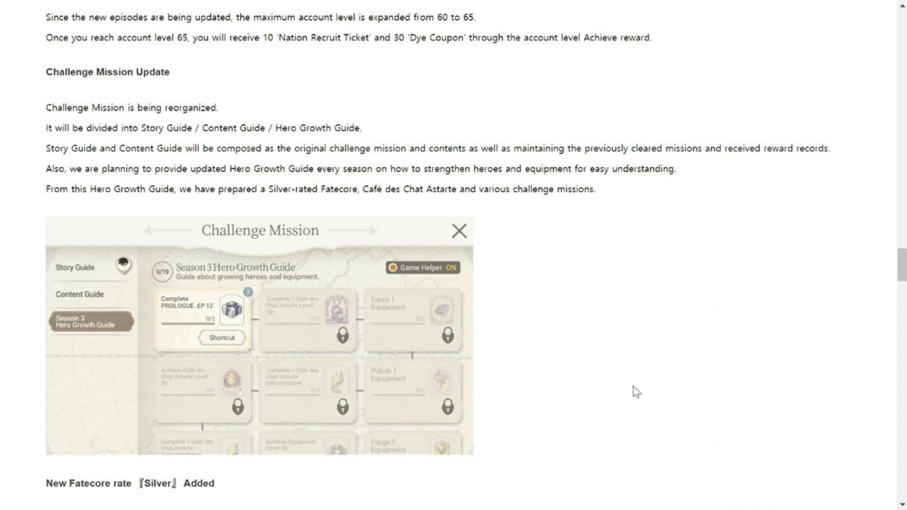
mouse_move(562, 368)
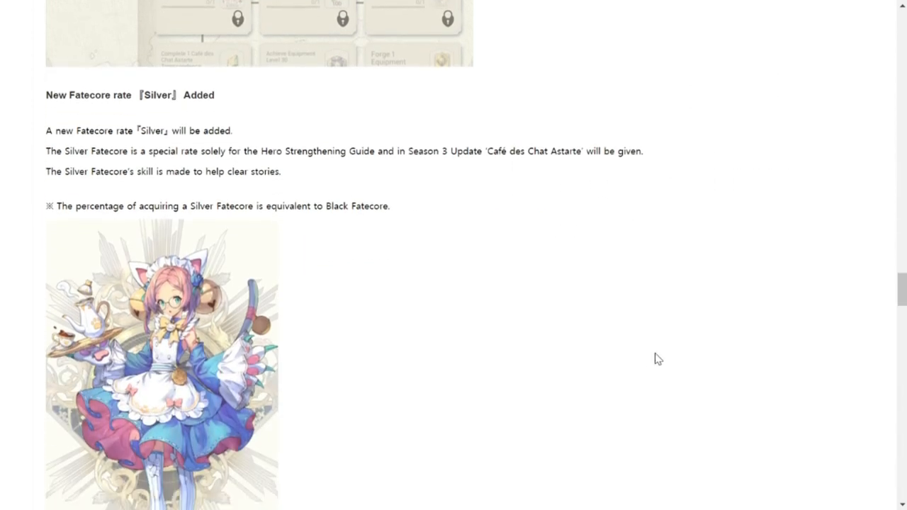
Bring Café des Chat Astarte's skill table into view, from Counter 2 to Violent Scratch
scroll(down, 3)
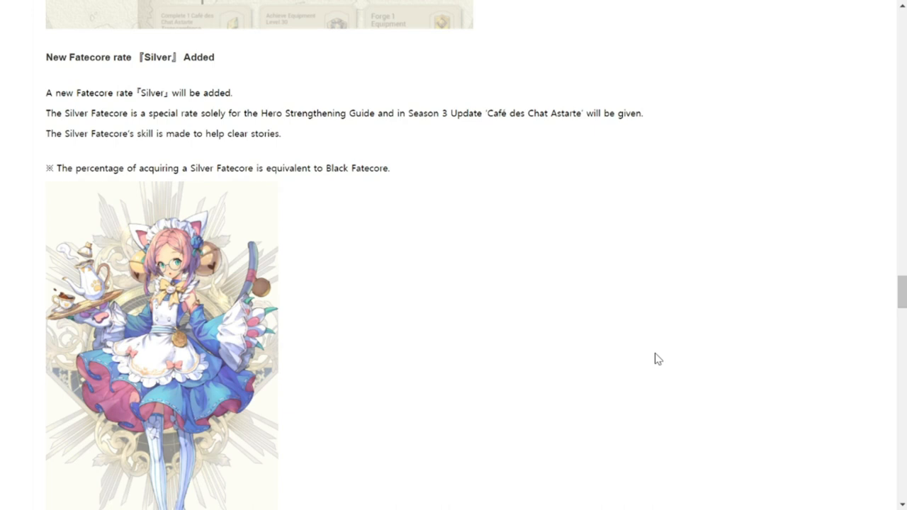
mouse_move(637, 357)
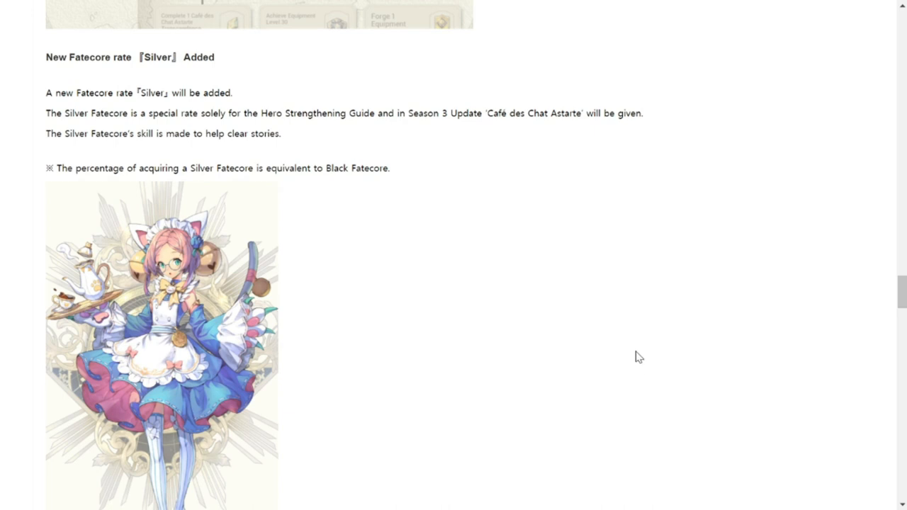
mouse_move(618, 334)
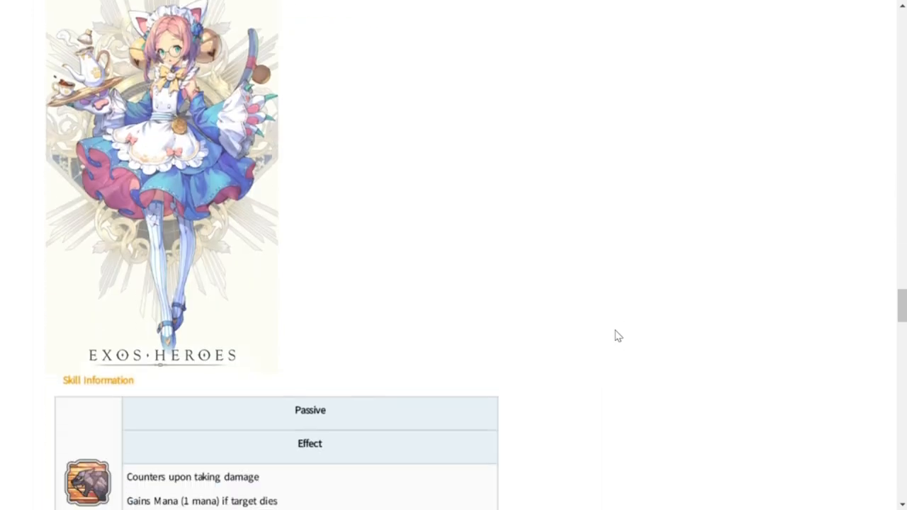
scroll(down, 3)
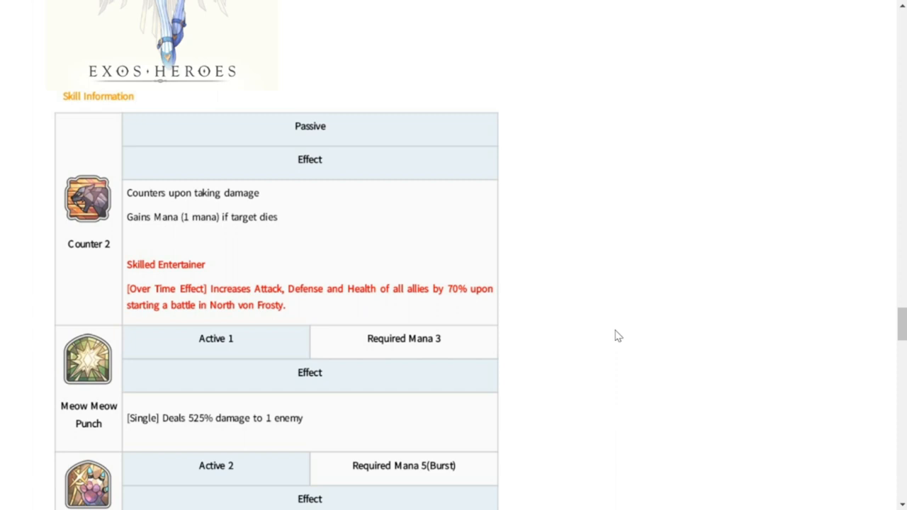
mouse_move(615, 334)
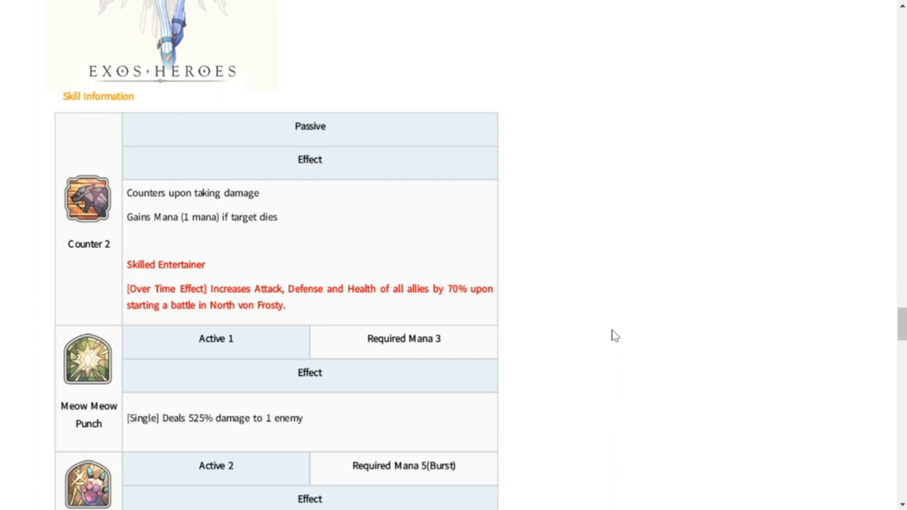
scroll(down, 3)
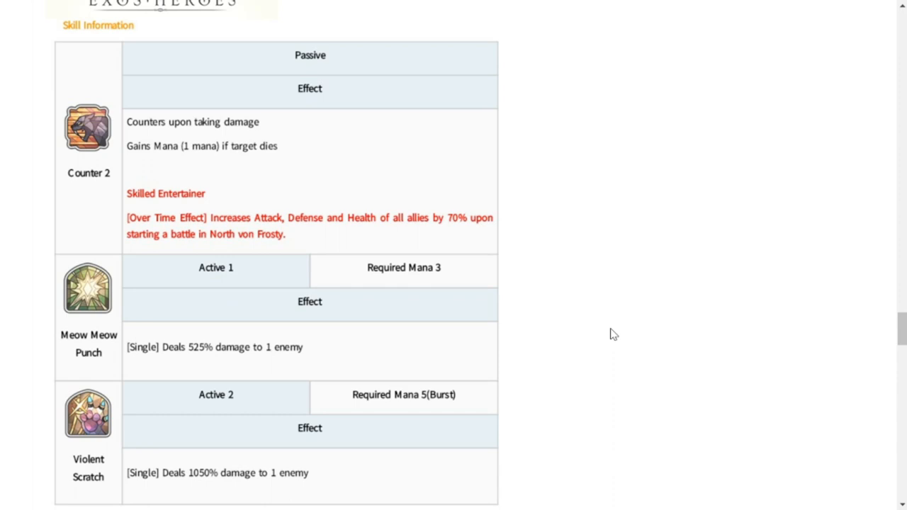
Scroll past Title Update to Nation Recruit Improvements and its Mileage Reward image
scroll(down, 3)
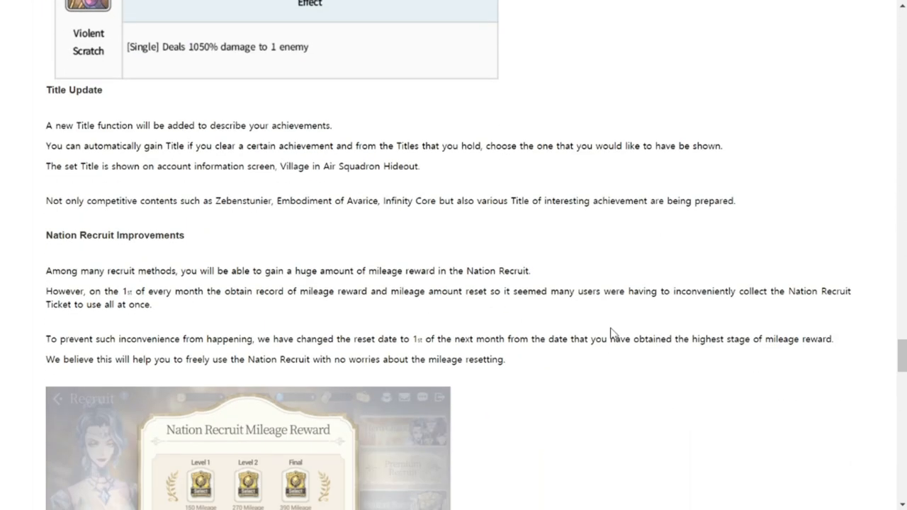
scroll(down, 3)
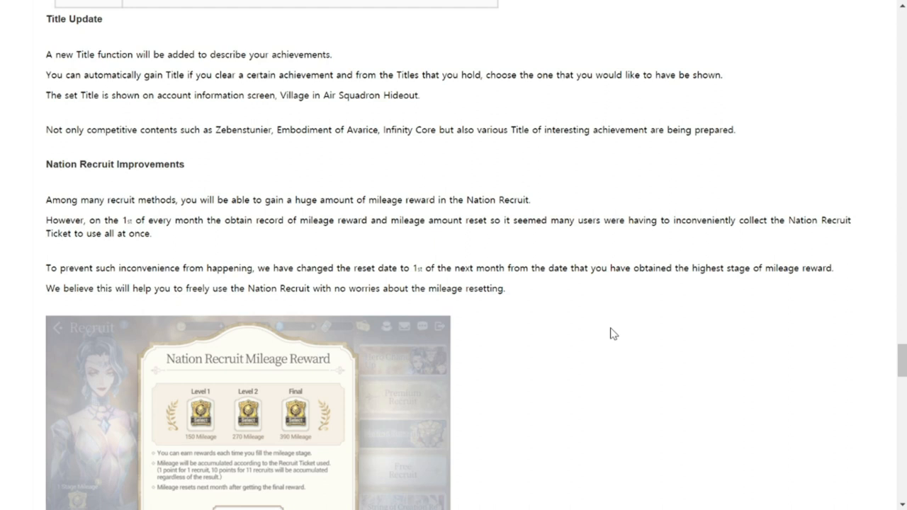
mouse_move(604, 343)
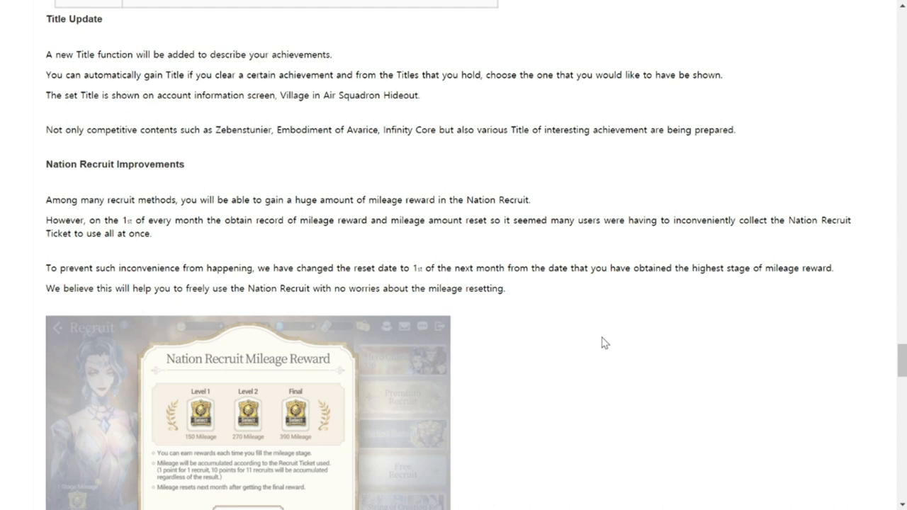
scroll(down, 3)
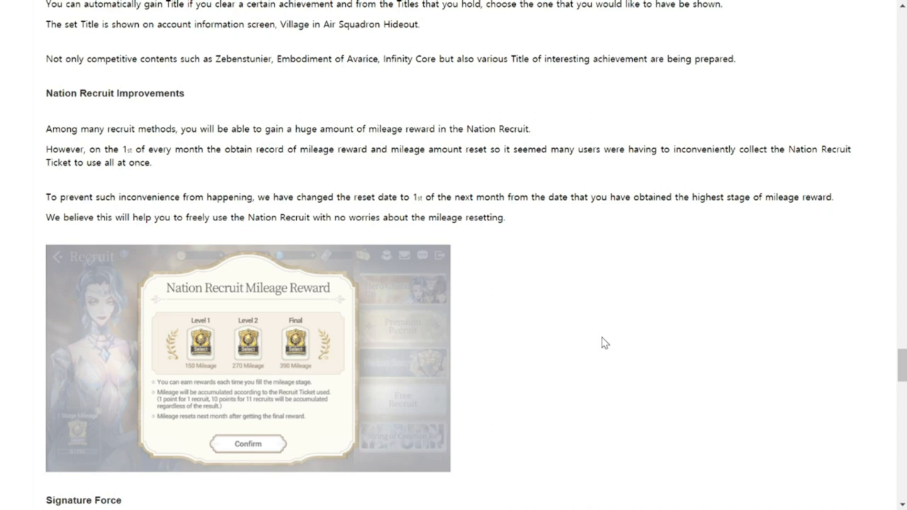
Scroll past the Signature Force tables to Daily Mission Contents Improvements and New Scout Hero Added
scroll(down, 3)
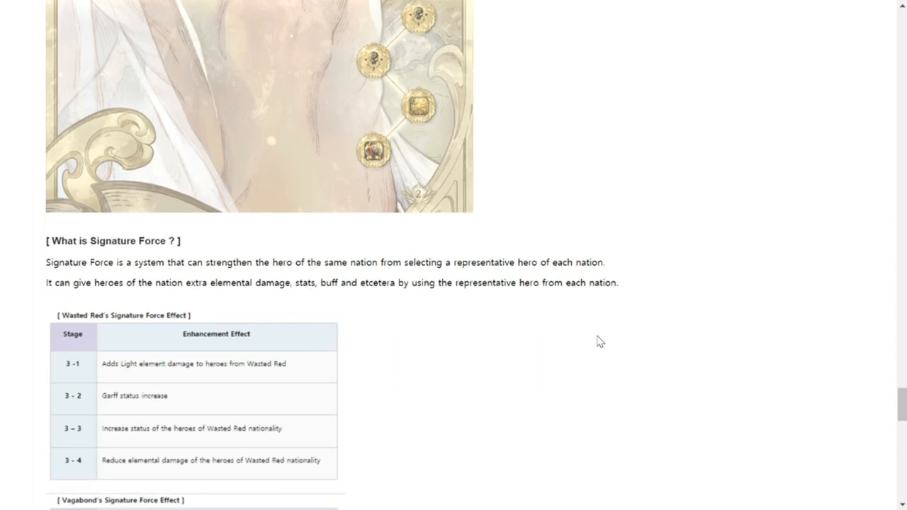
scroll(down, 3)
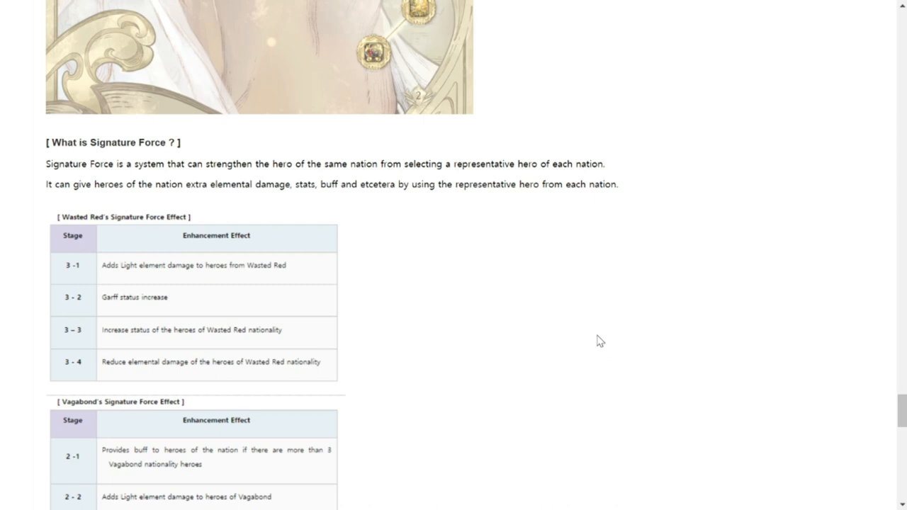
scroll(down, 3)
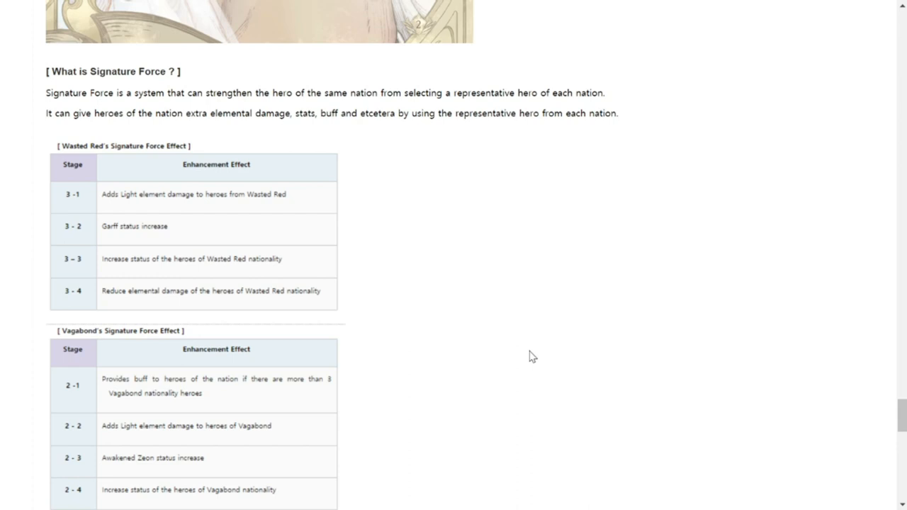
mouse_move(497, 391)
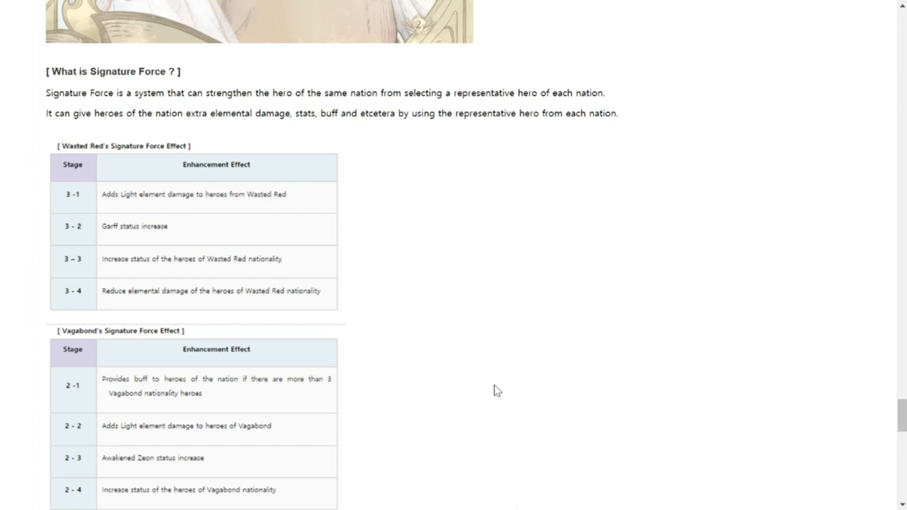
mouse_move(493, 299)
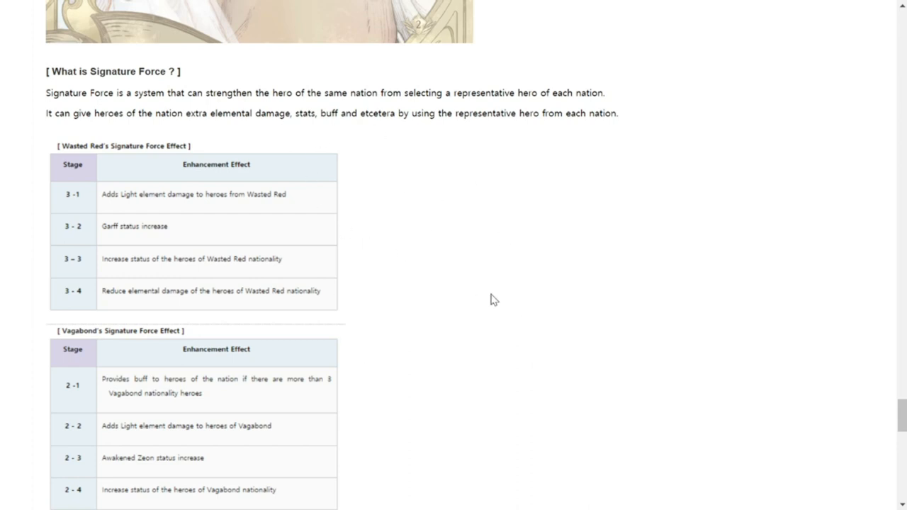
scroll(down, 3)
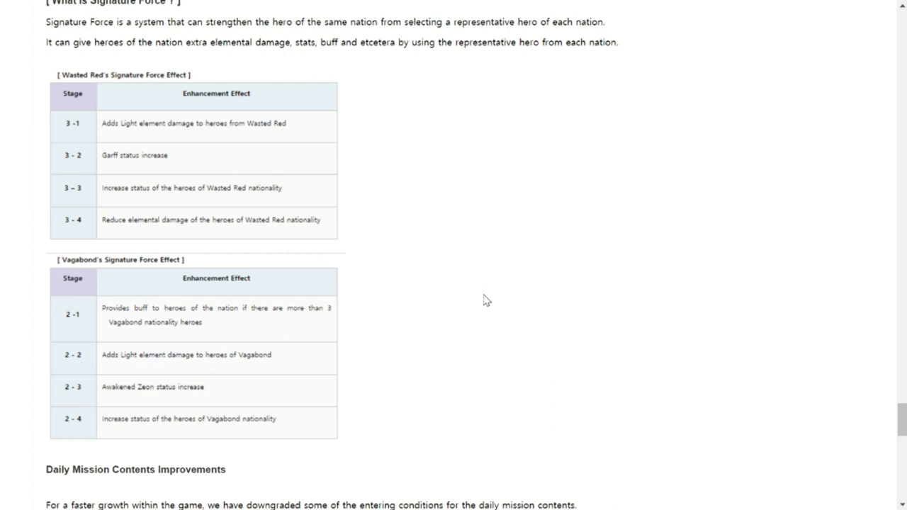
scroll(down, 3)
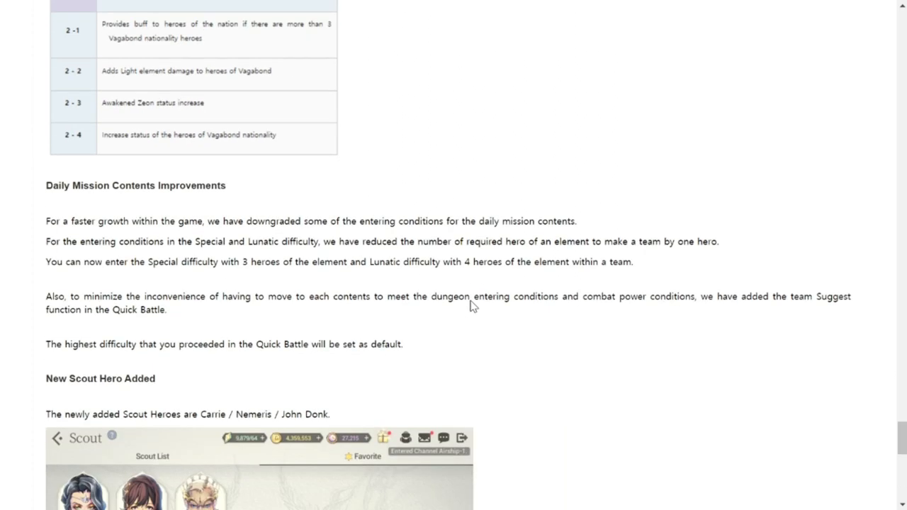
scroll(down, 3)
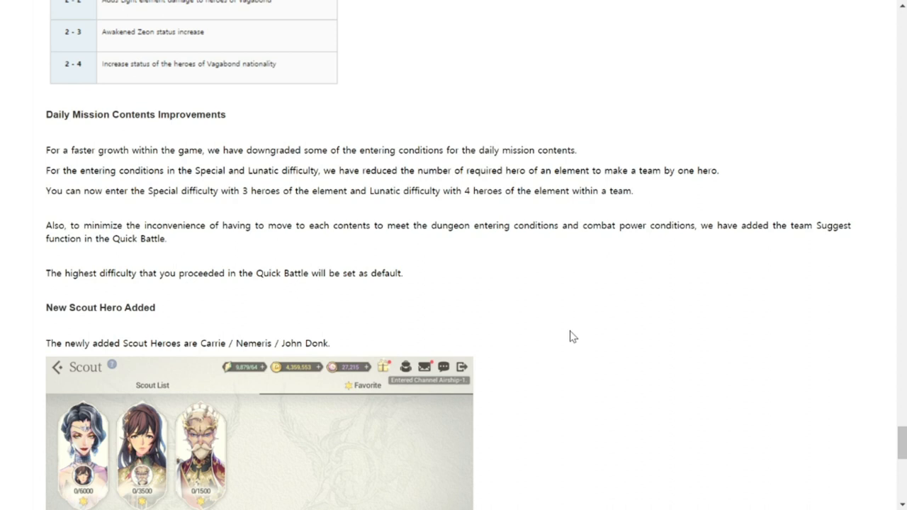
Scroll past the Scout image to Elite Saint West Soldier Replacement and Door to Creation Improvements
scroll(down, 3)
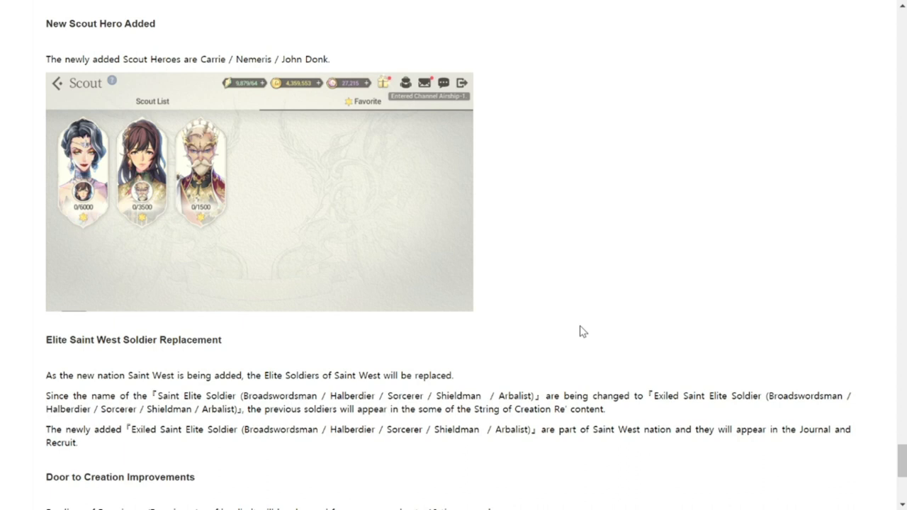
scroll(down, 3)
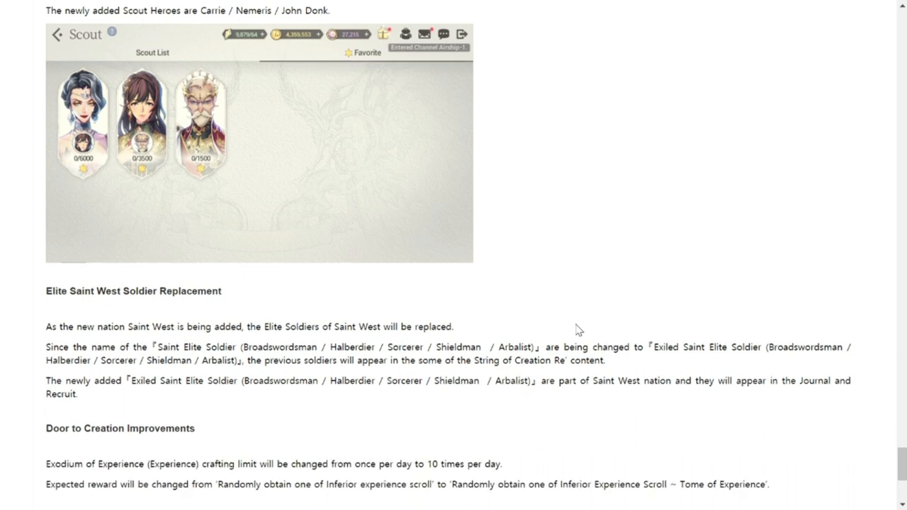
scroll(down, 3)
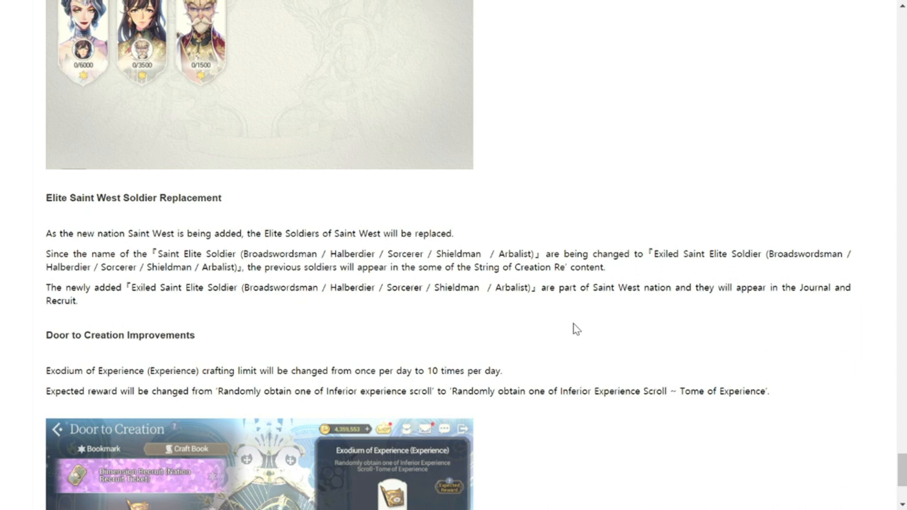
scroll(down, 3)
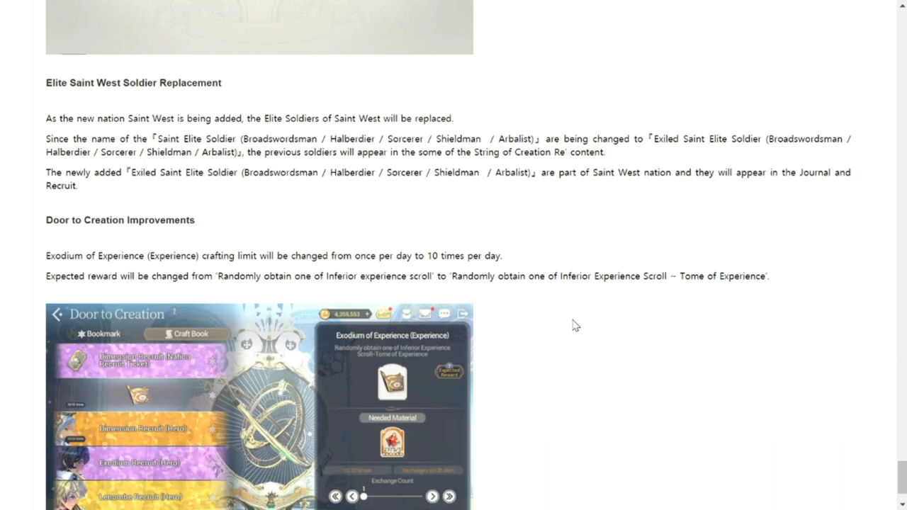
Bring the Door to Creation image fully into view down to its Craft row
scroll(down, 3)
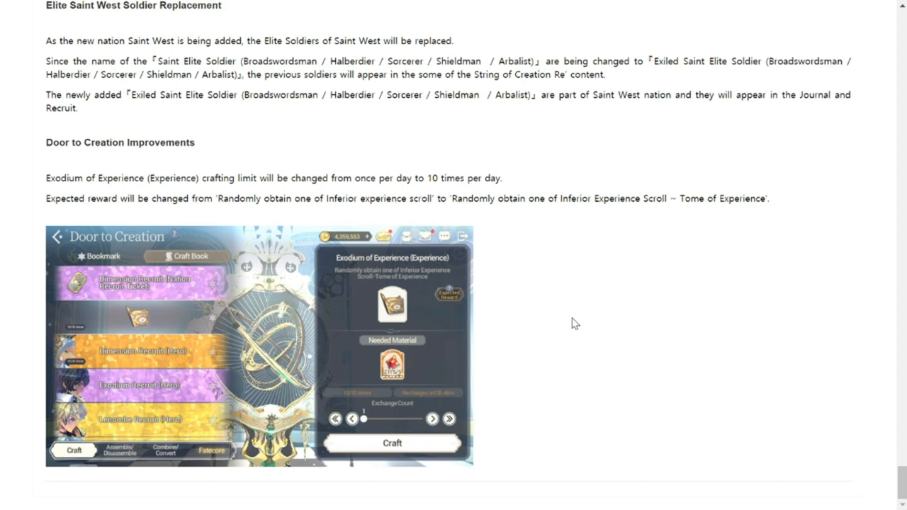
mouse_move(576, 319)
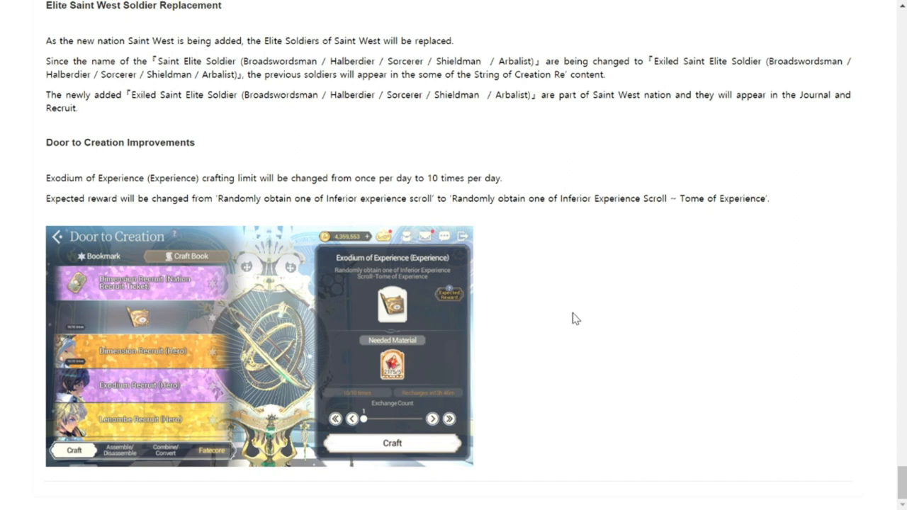
mouse_move(673, 380)
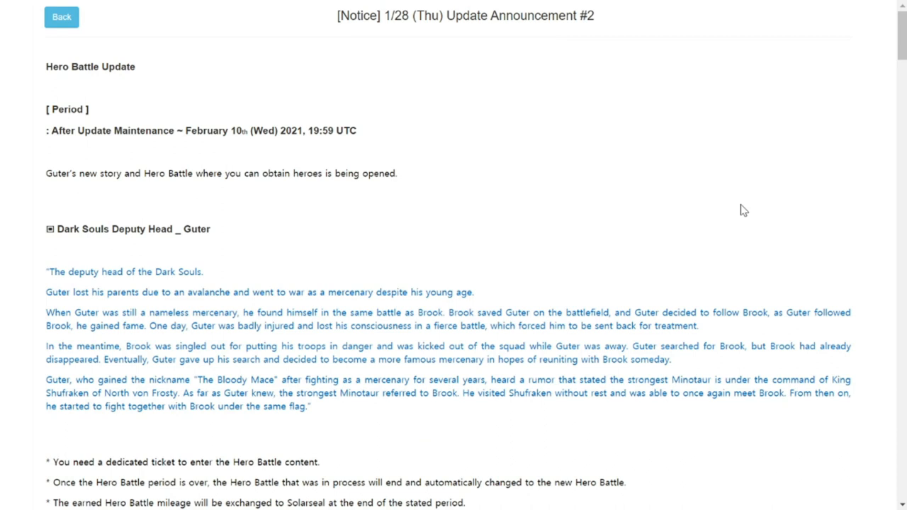
mouse_move(666, 229)
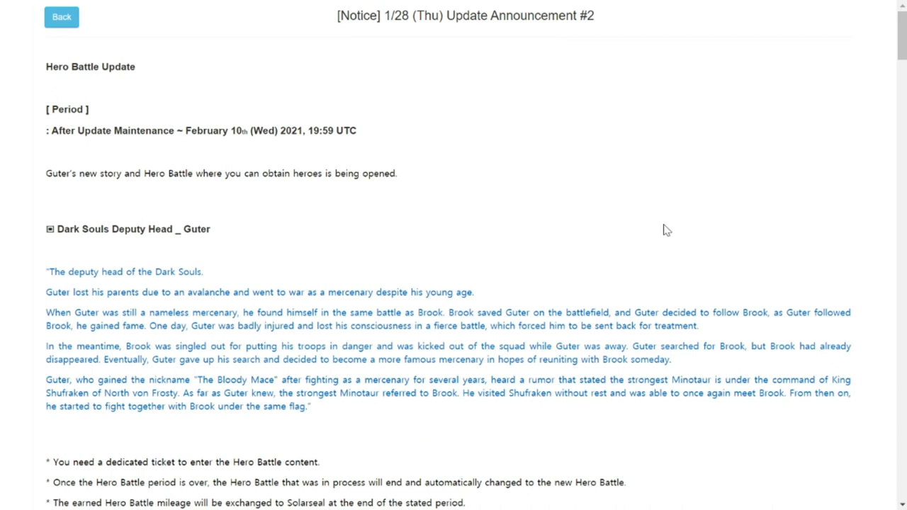
mouse_move(574, 265)
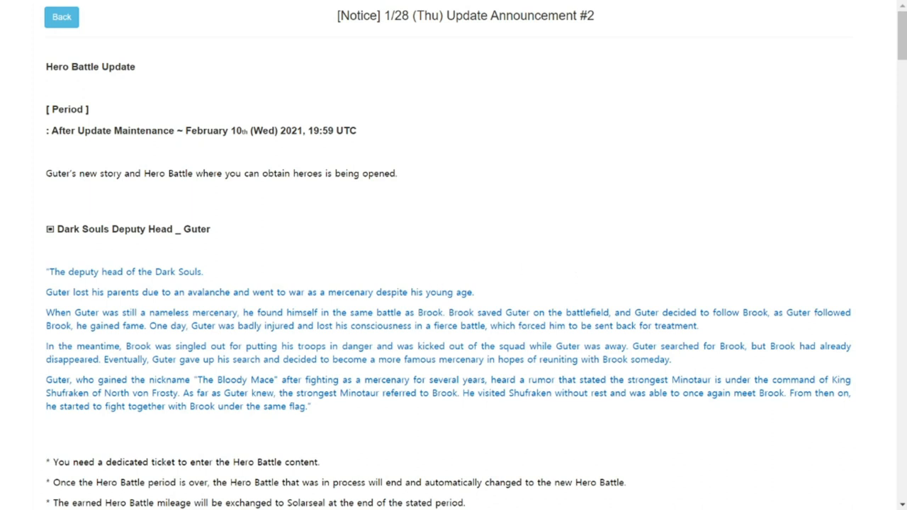
Scroll Announcement #2 past Hero Battle to the Choice Forge Event period, rewards and precautions
scroll(down, 3)
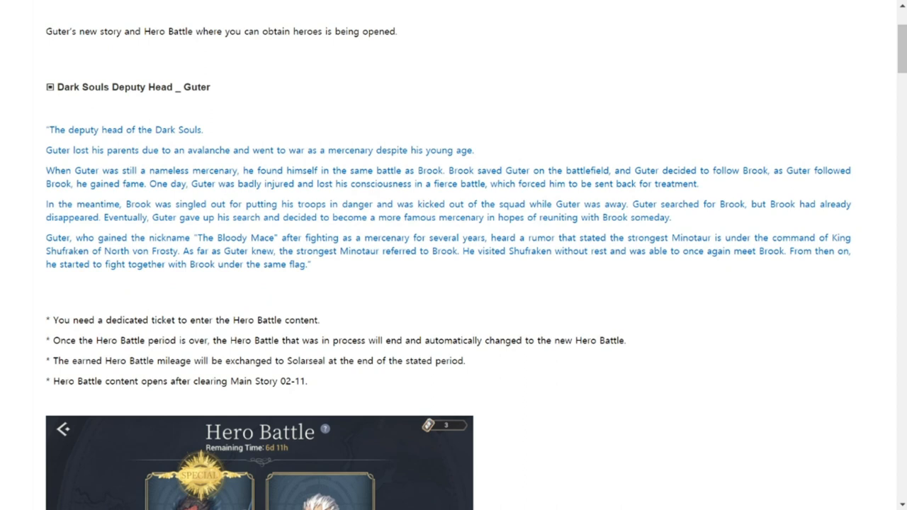
scroll(down, 3)
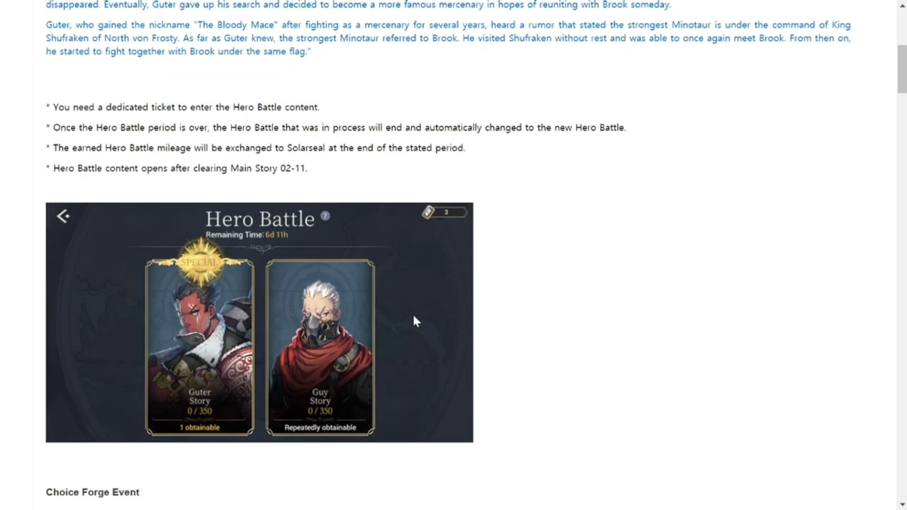
scroll(down, 3)
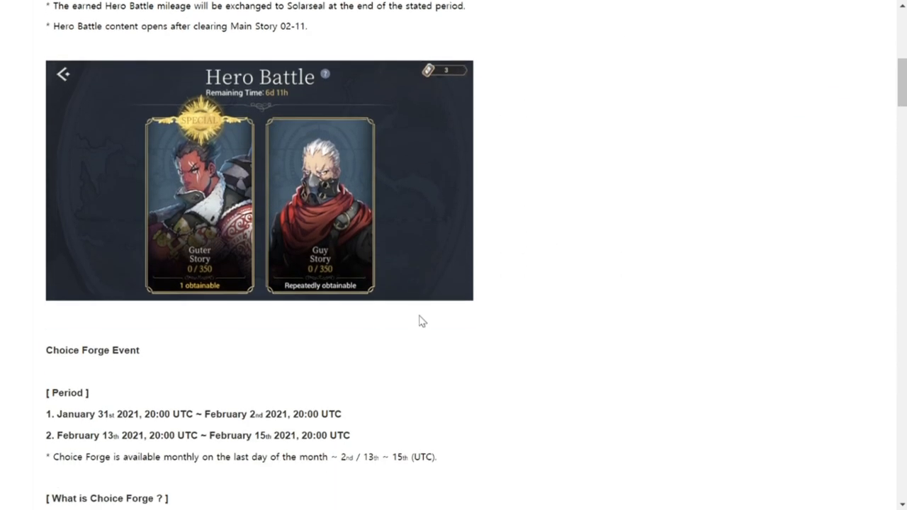
scroll(down, 3)
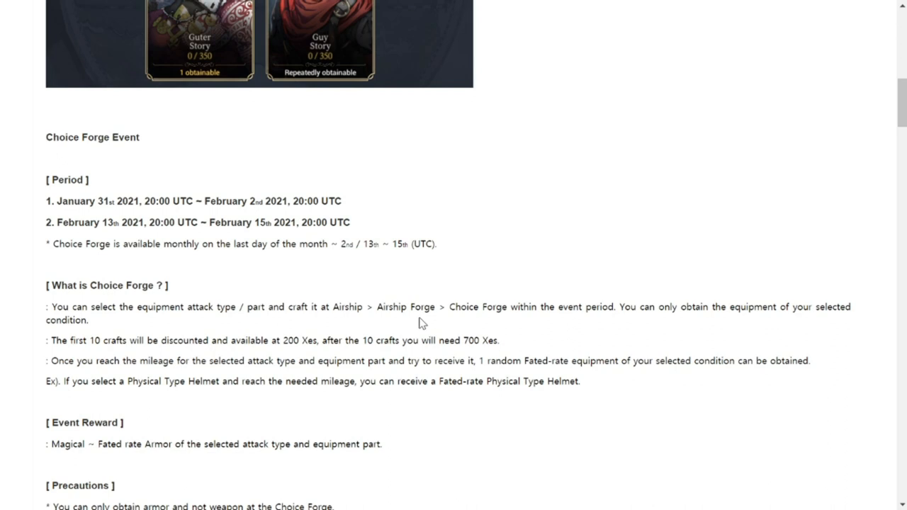
scroll(down, 3)
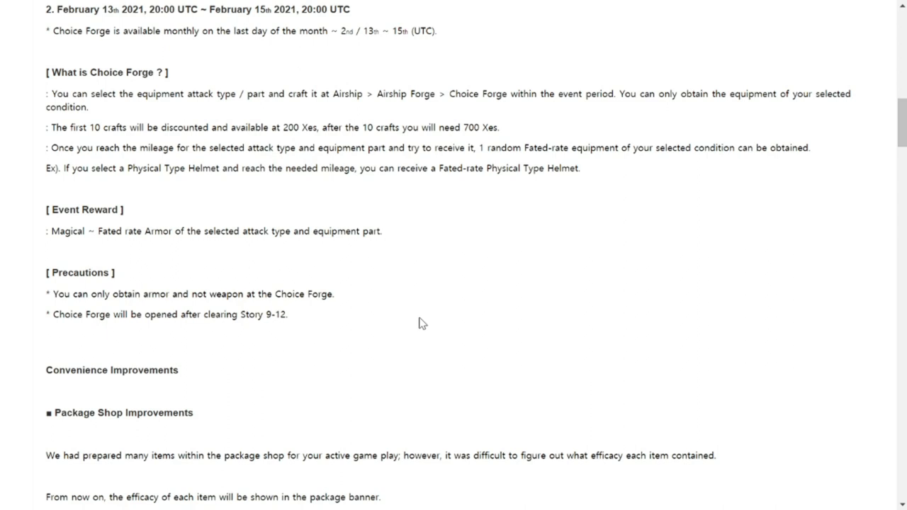
mouse_move(501, 337)
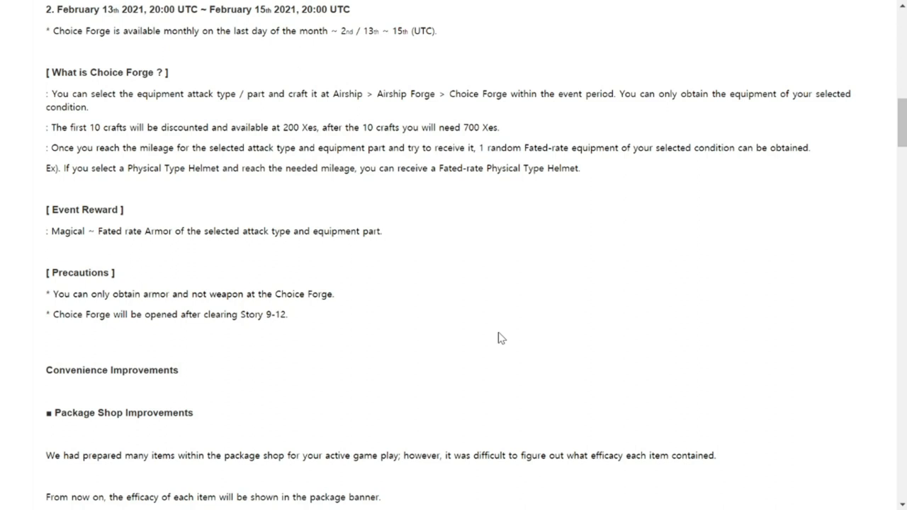
mouse_move(476, 329)
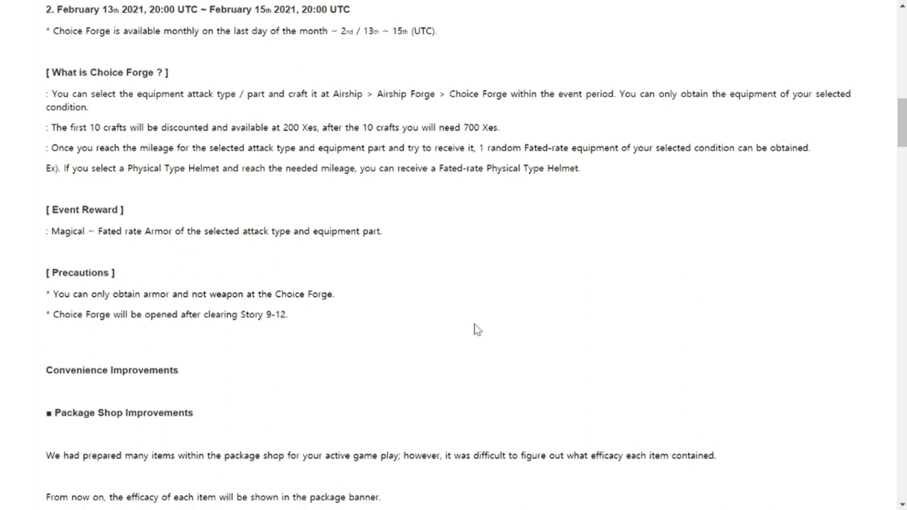
Scroll past Package Shop, Skip Extra Recruit Effect and Door to Creation notes to the Manage Heroes / Inventory guardian stone change
scroll(down, 3)
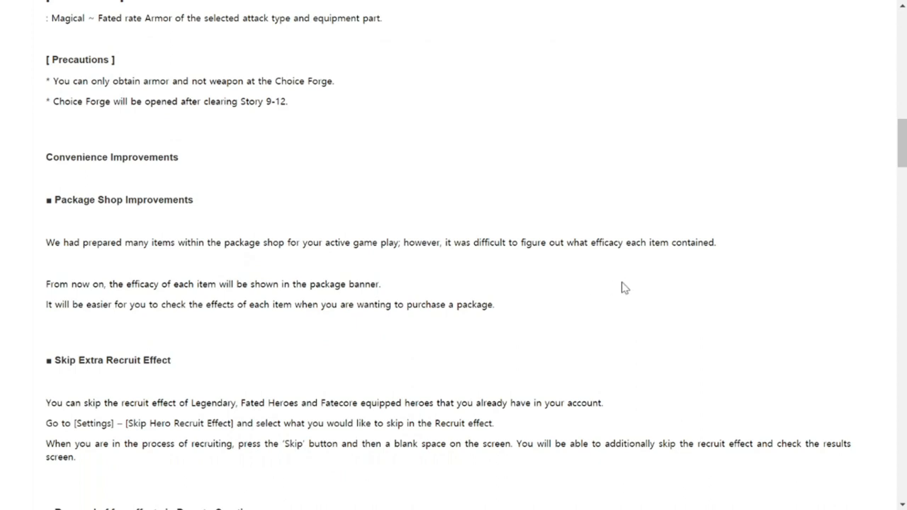
scroll(down, 3)
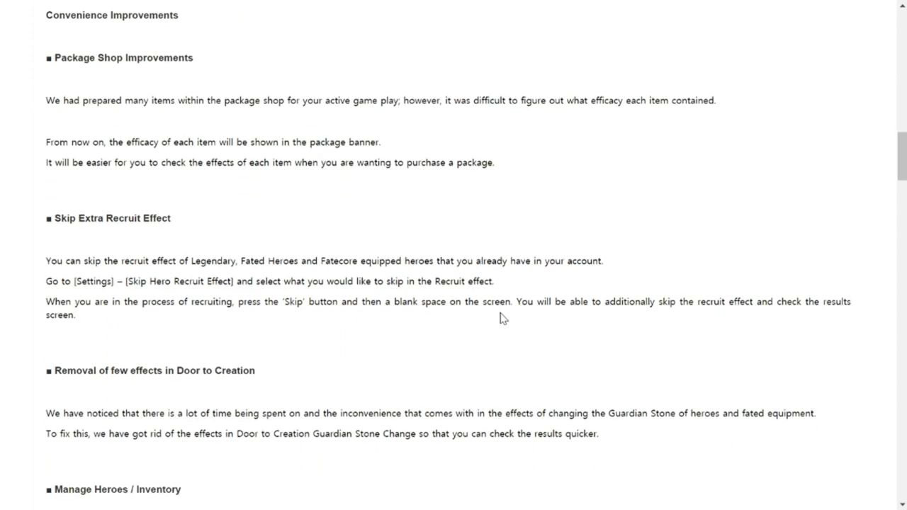
mouse_move(496, 321)
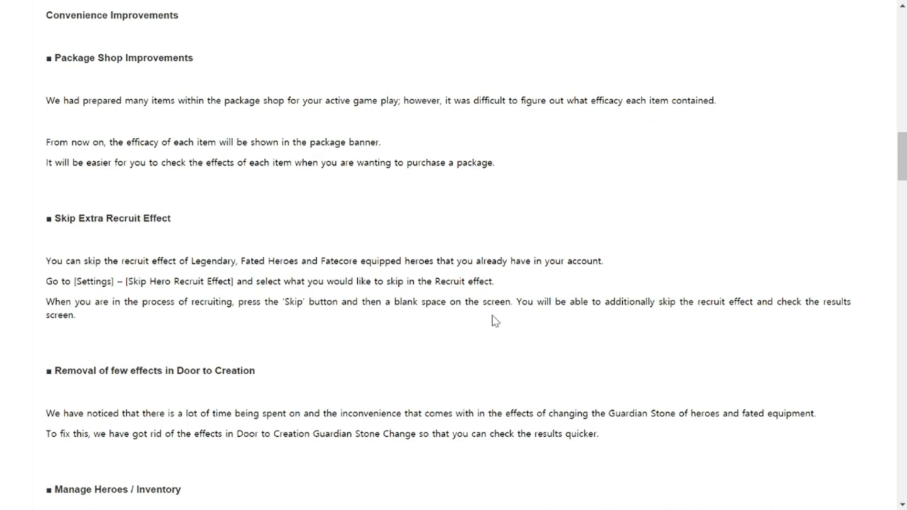
scroll(down, 3)
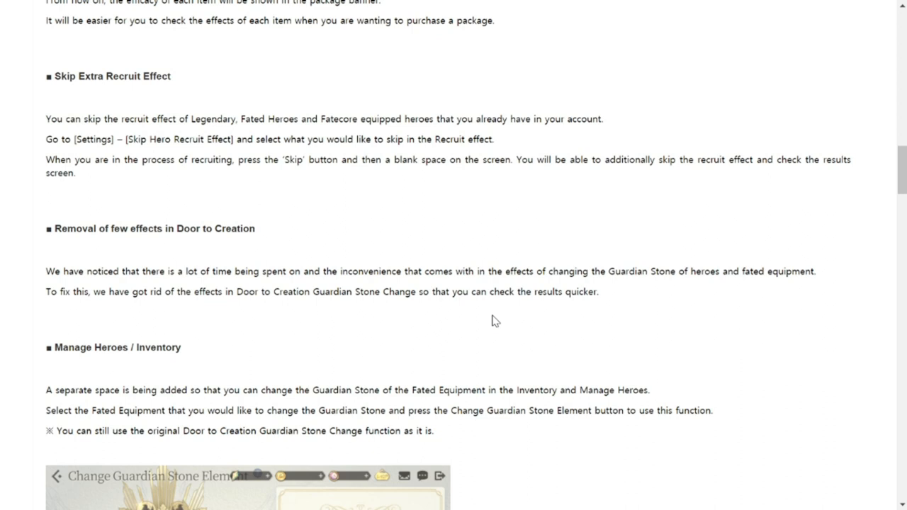
scroll(down, 3)
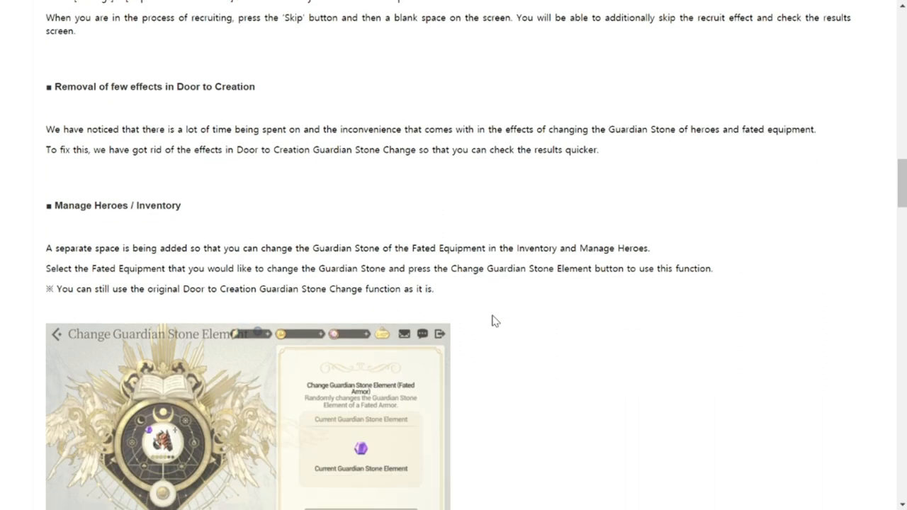
scroll(down, 3)
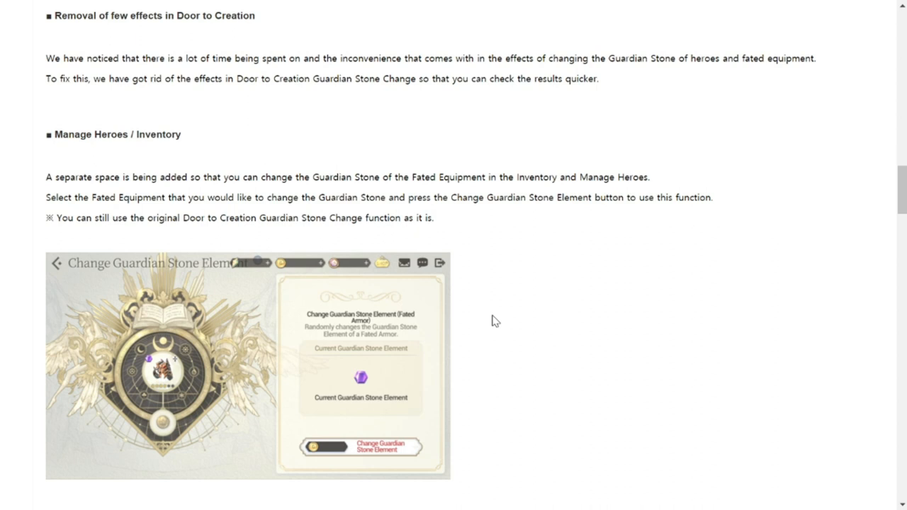
mouse_move(499, 307)
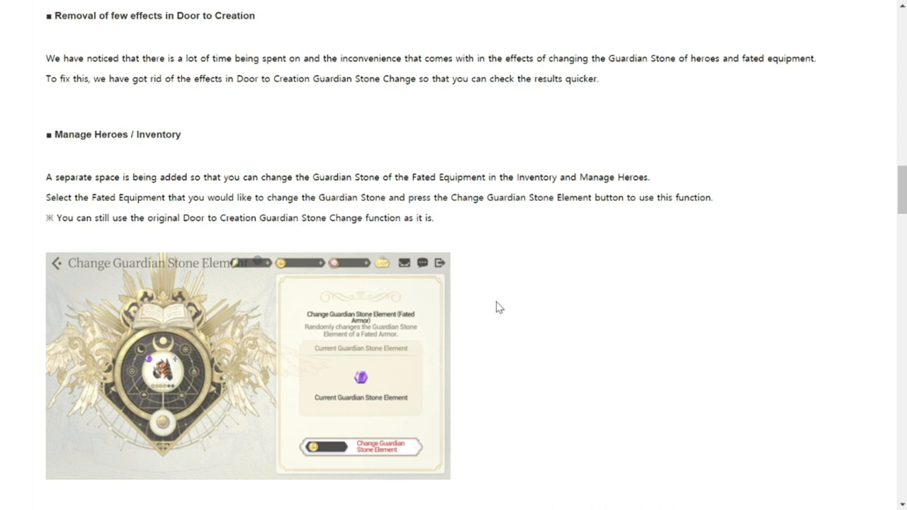
Scroll past Exos Pass, Yupir's Labyrinth and Wug Run Fest to the Liffy's Gift for 7 days period and daily rewards
scroll(down, 3)
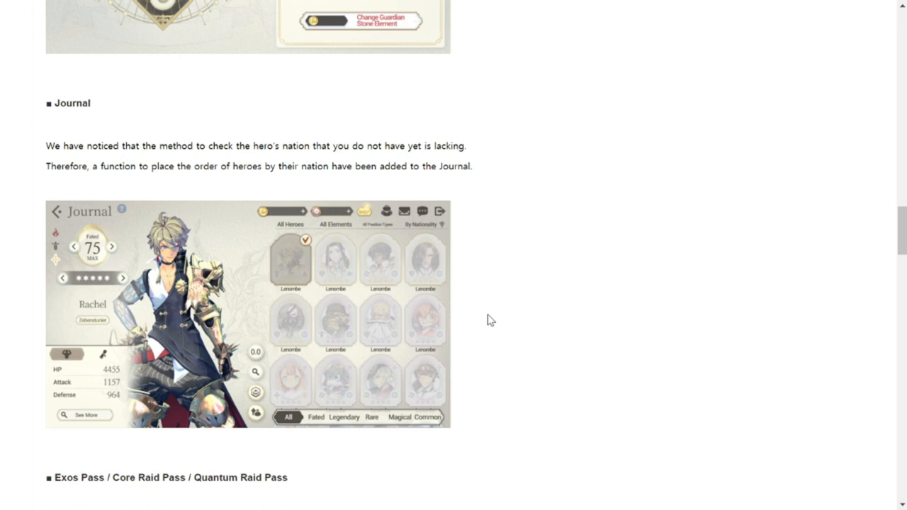
scroll(down, 3)
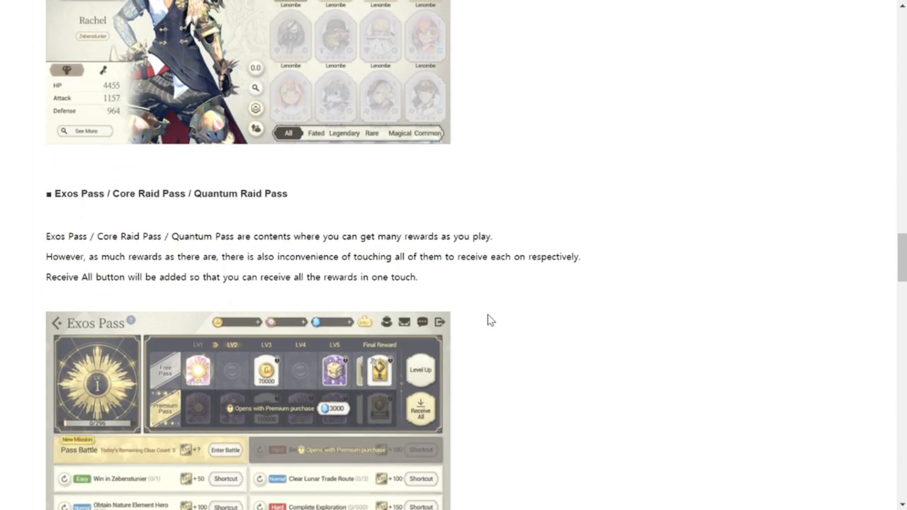
scroll(down, 3)
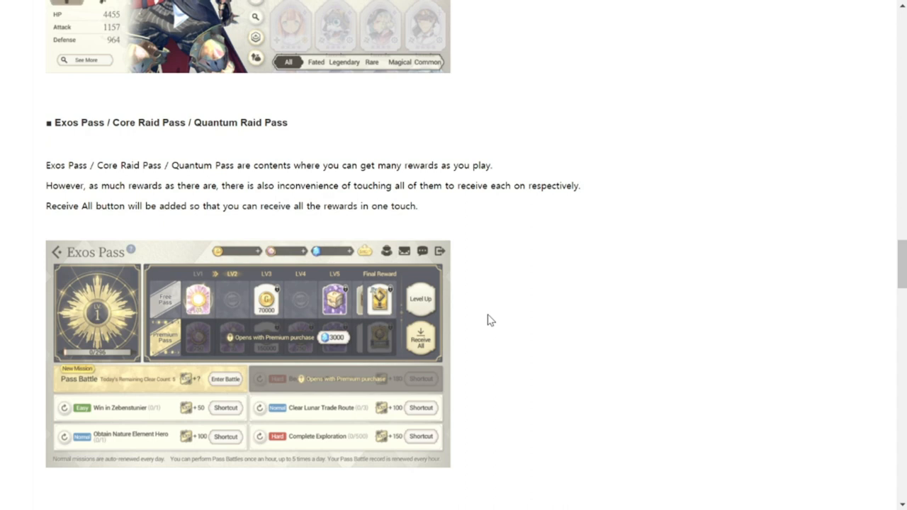
scroll(down, 3)
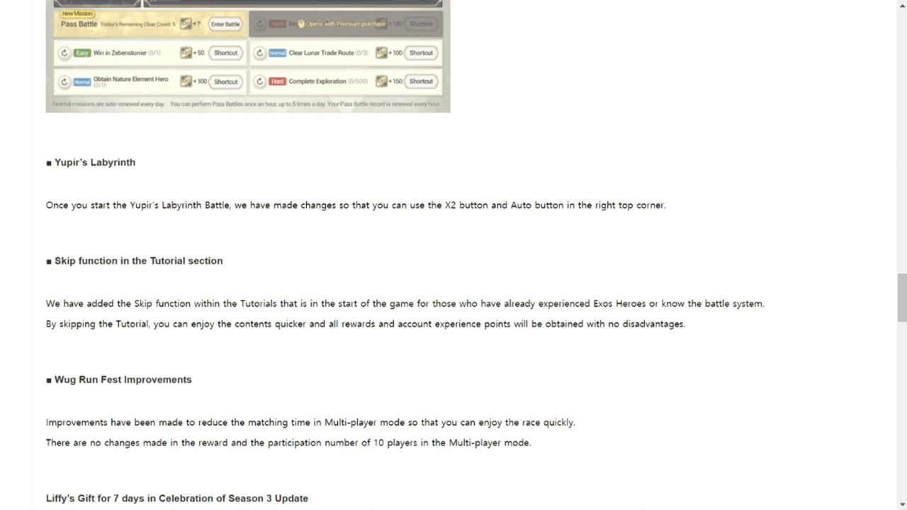
scroll(down, 3)
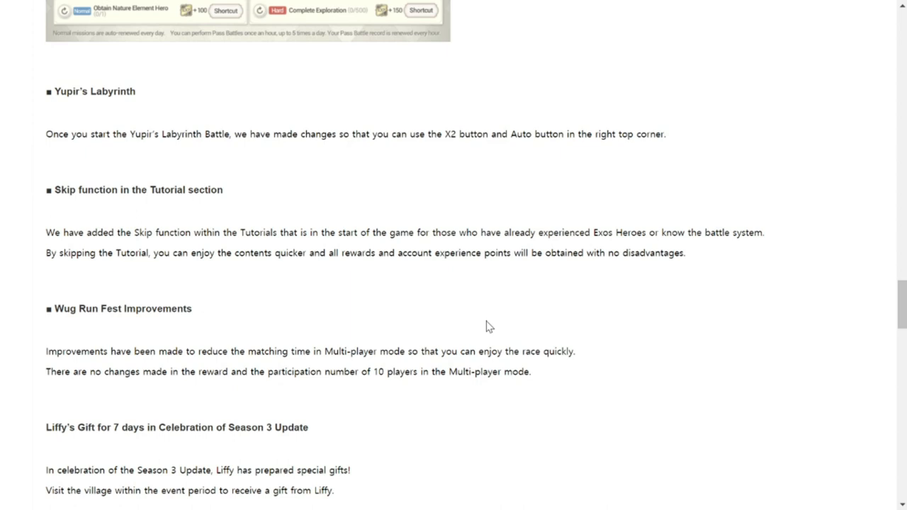
mouse_move(601, 303)
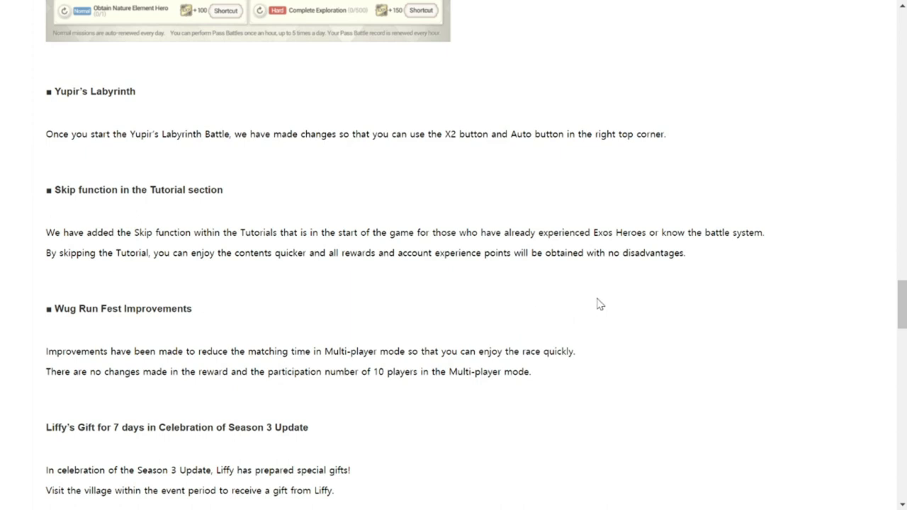
mouse_move(598, 360)
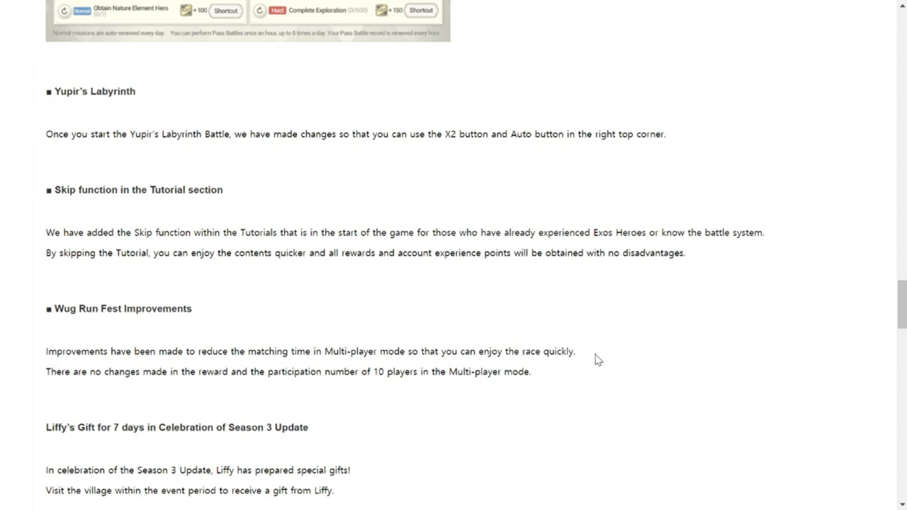
mouse_move(626, 361)
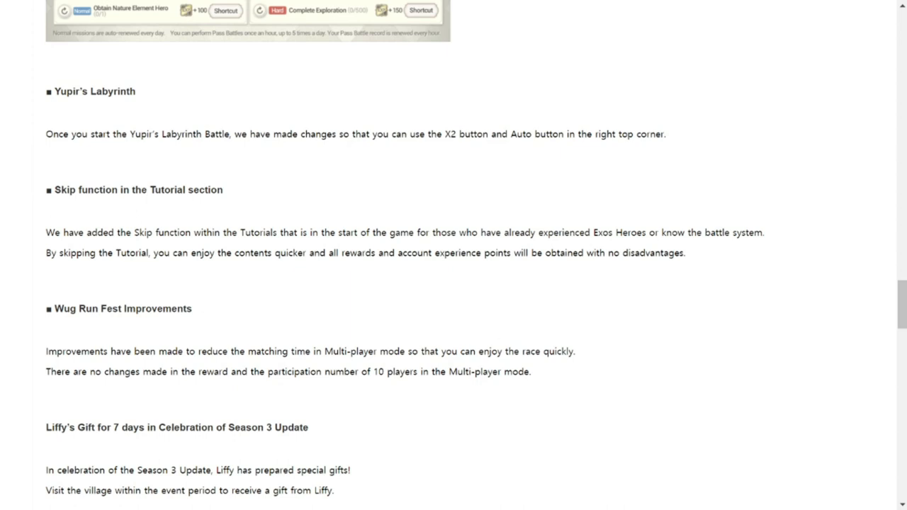
scroll(down, 3)
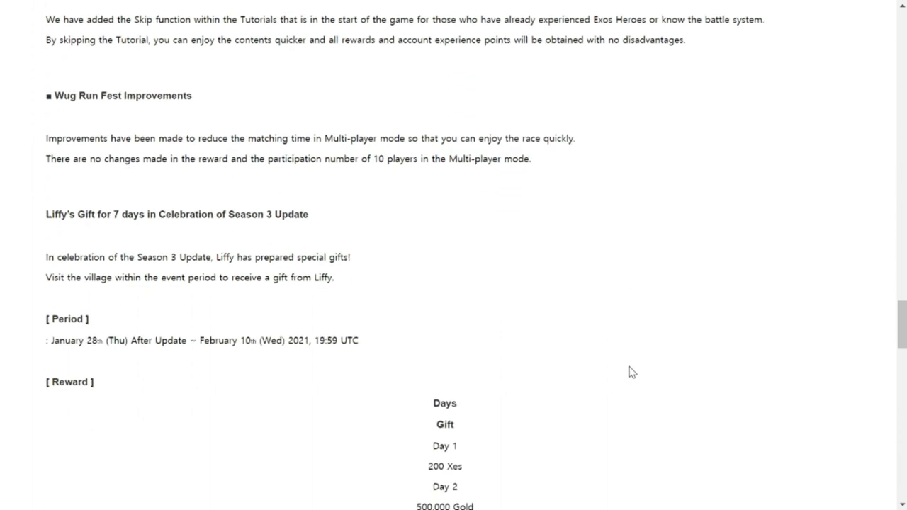
Scroll past Yupir's Labyrinth and Infinity Core to the Monthly Season Mission period and *MODIFIED mission-and-reward table
scroll(down, 3)
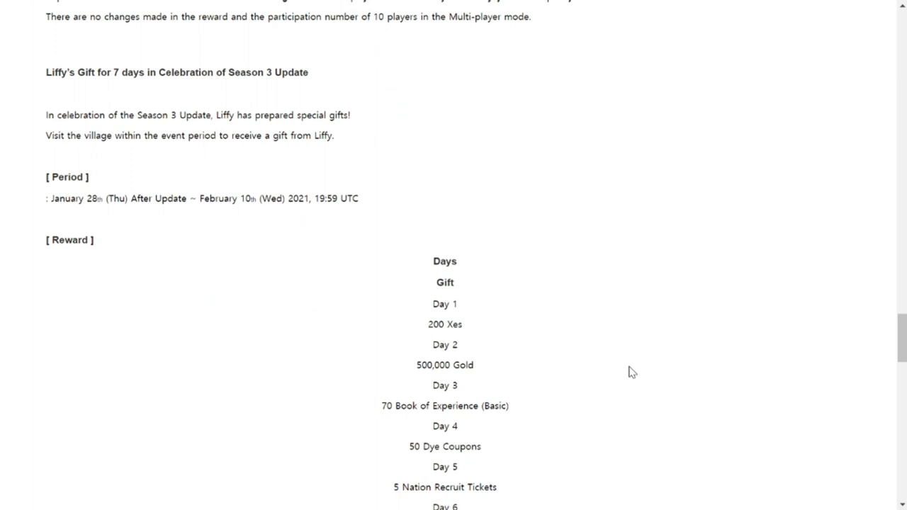
scroll(down, 3)
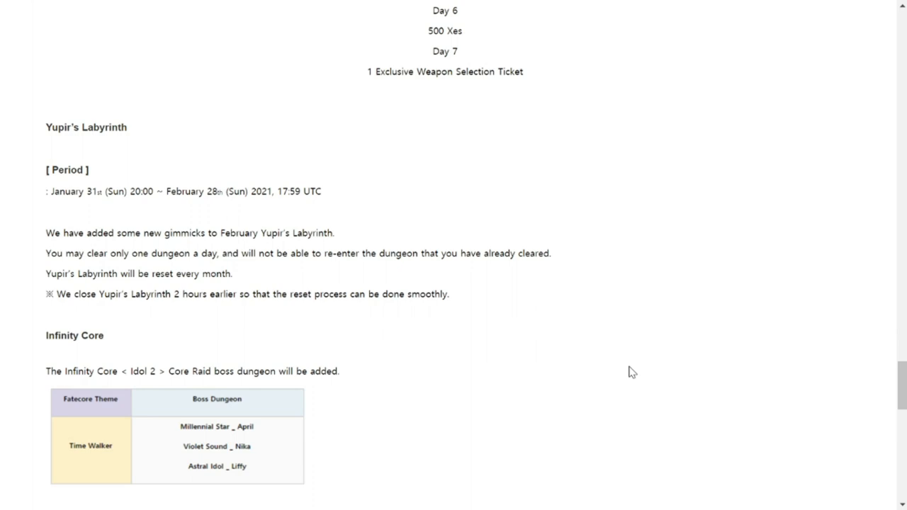
mouse_move(622, 363)
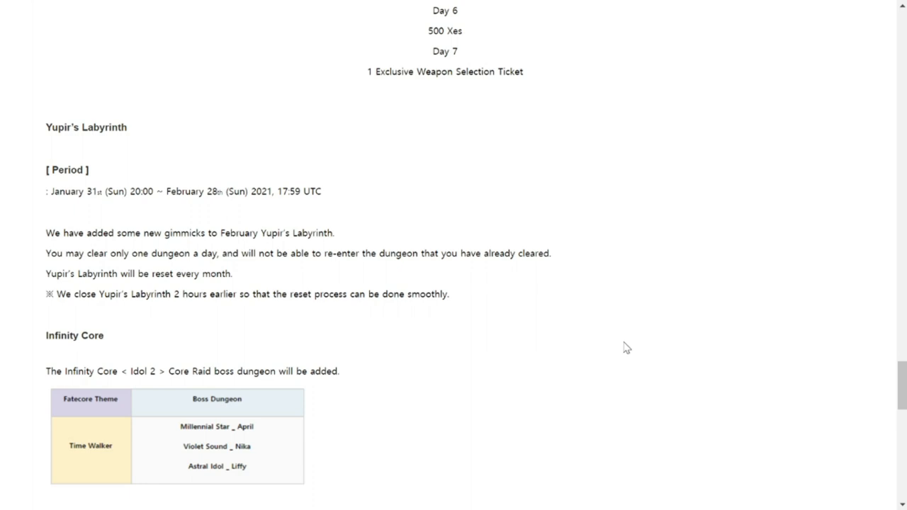
scroll(down, 3)
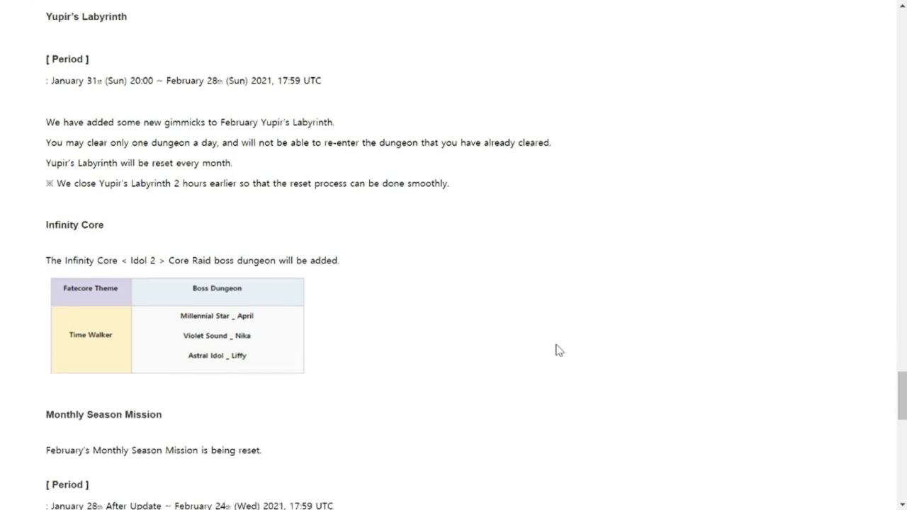
scroll(down, 3)
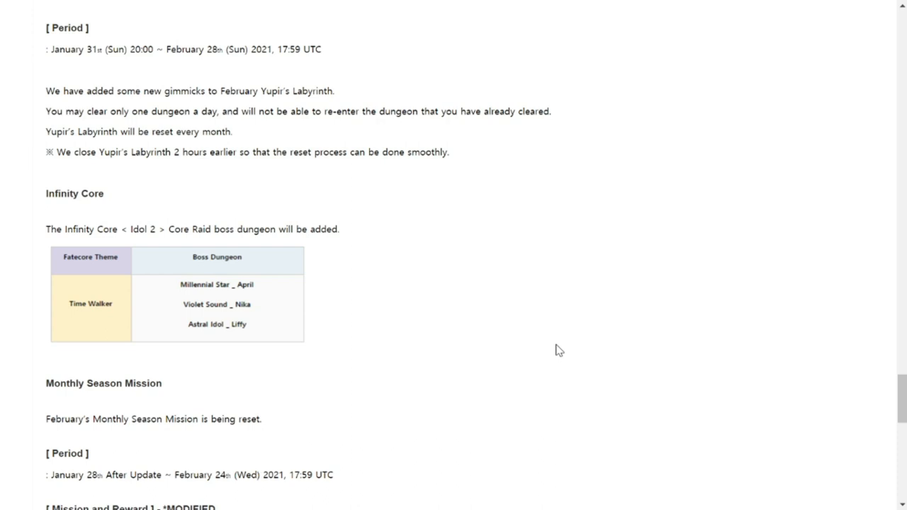
scroll(down, 3)
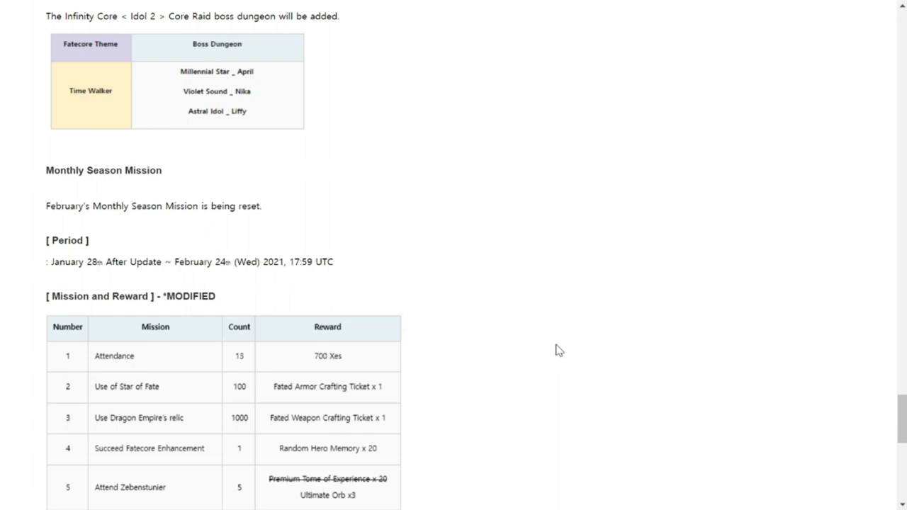
scroll(down, 3)
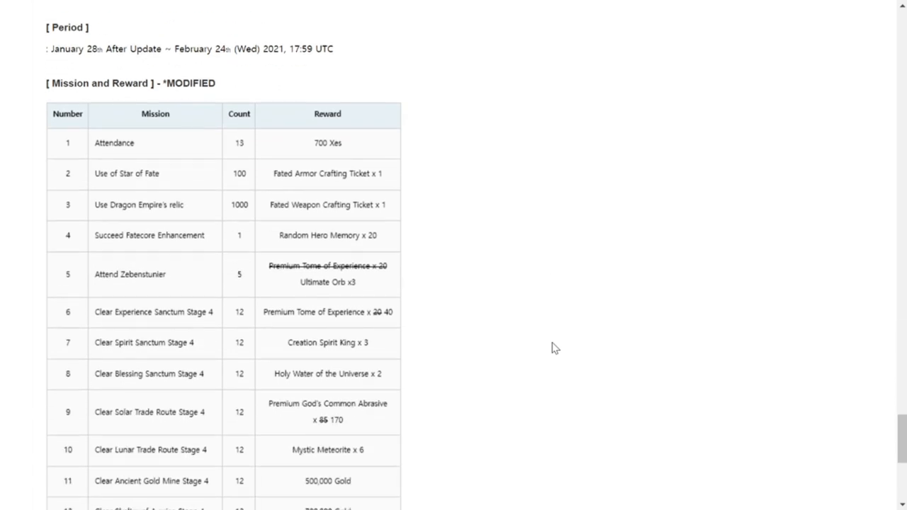
scroll(down, 3)
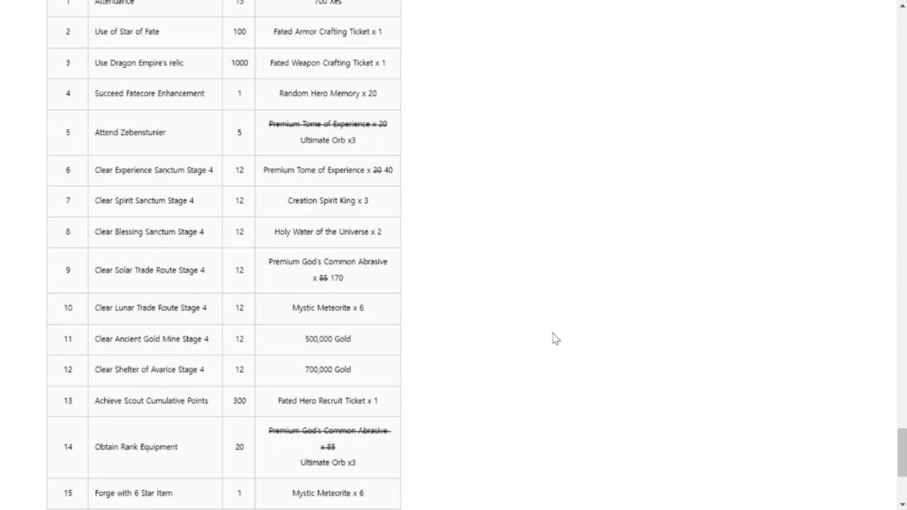
scroll(up, 3)
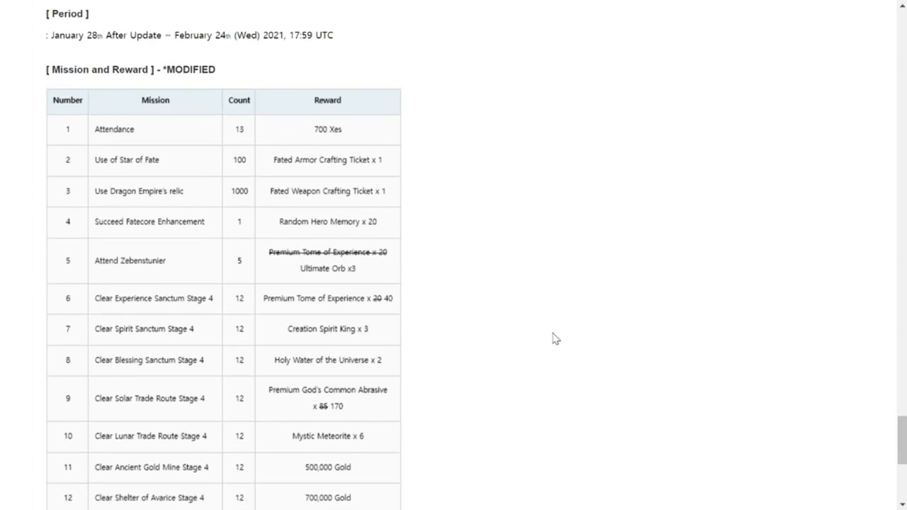
Read Update Announcement #3 from Exos Pass down to the Cumulative Payment Event Step 1–7 rewards
scroll(down, 3)
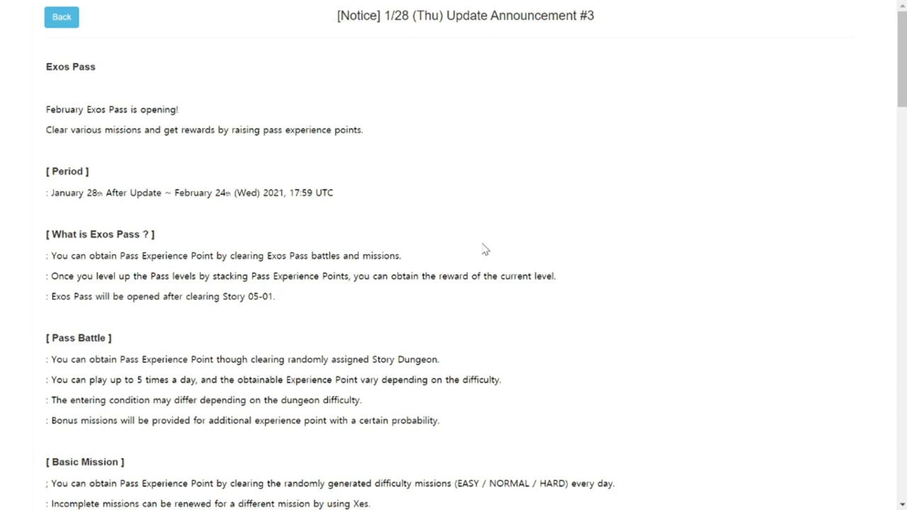
mouse_move(530, 310)
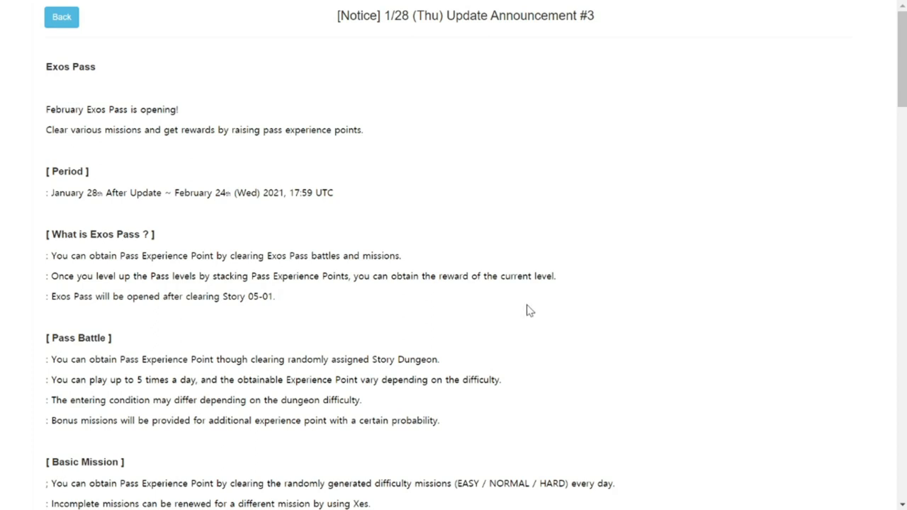
scroll(down, 3)
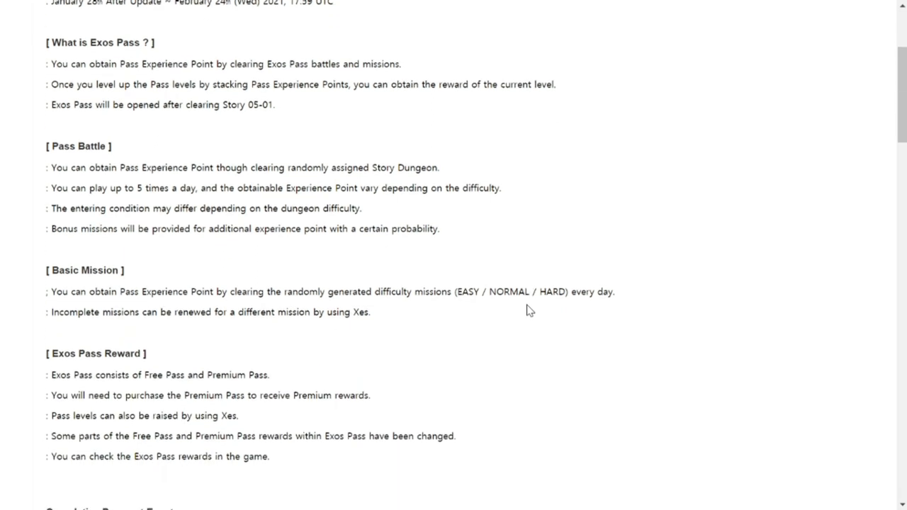
scroll(down, 3)
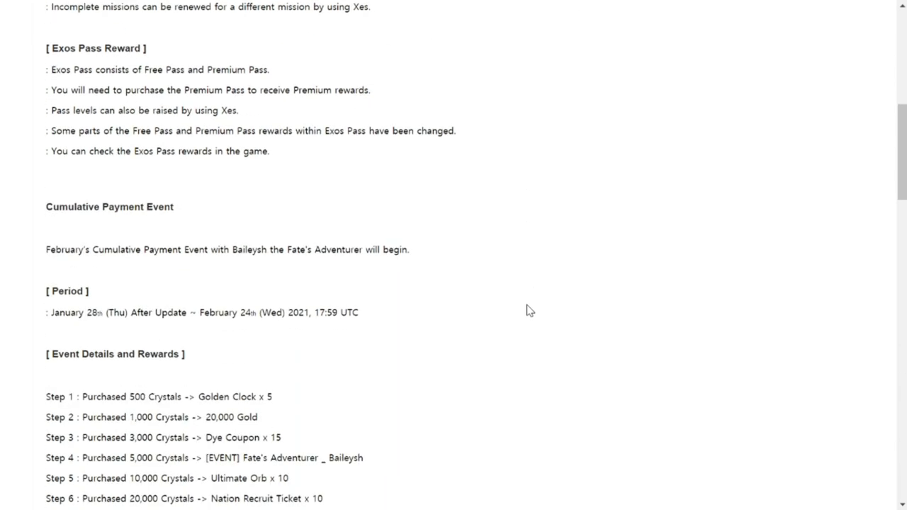
scroll(down, 3)
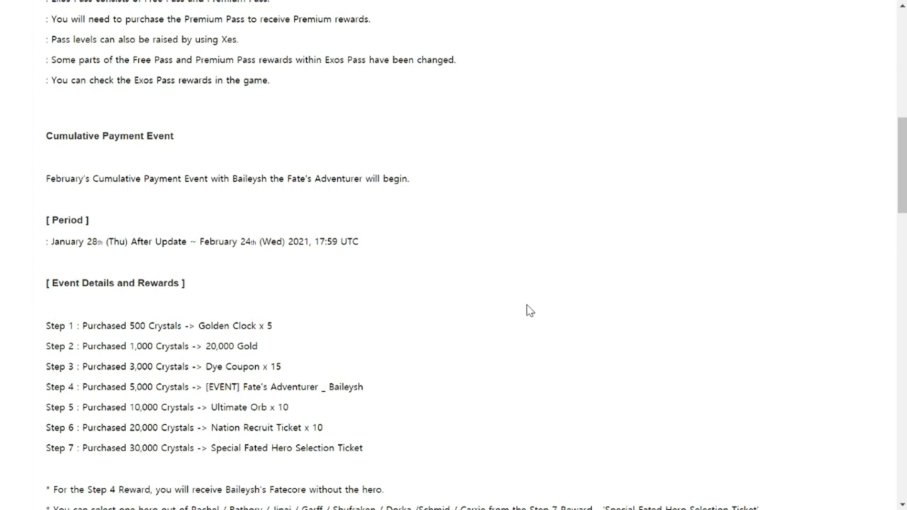
Scroll past the Baileysh artwork and Other notes to the Bug Fix list for Battle, Infinity Core, Skill and Airship Forge
scroll(down, 3)
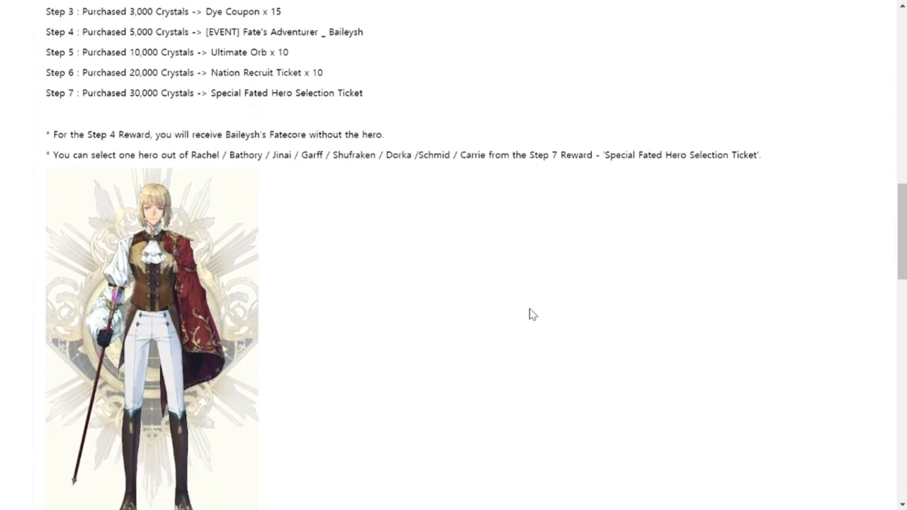
scroll(down, 3)
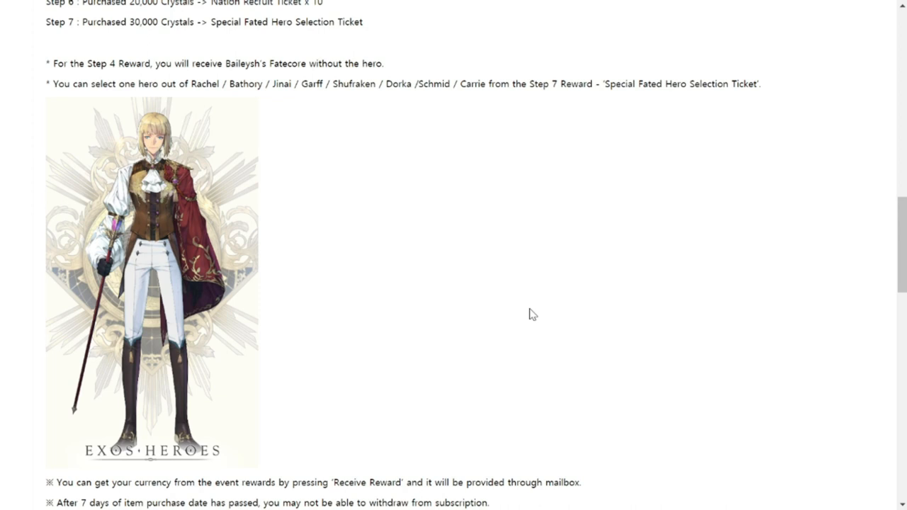
scroll(up, 3)
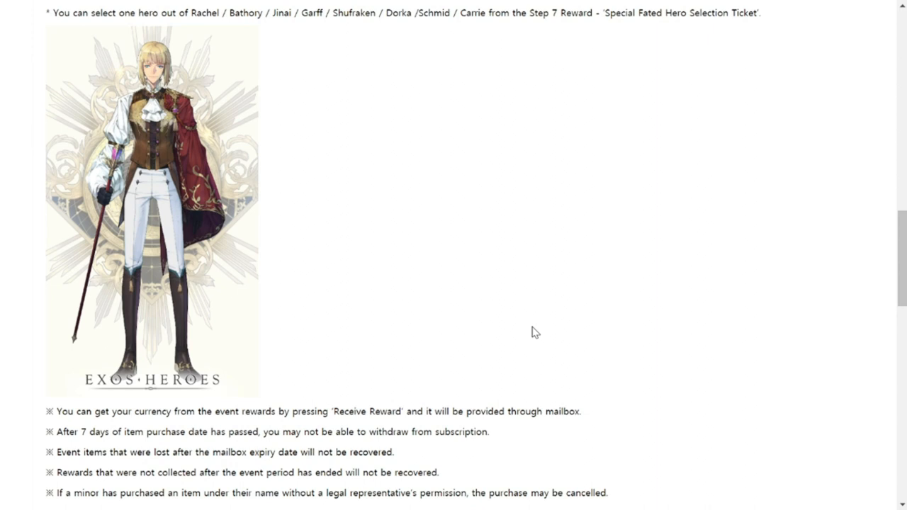
mouse_move(531, 332)
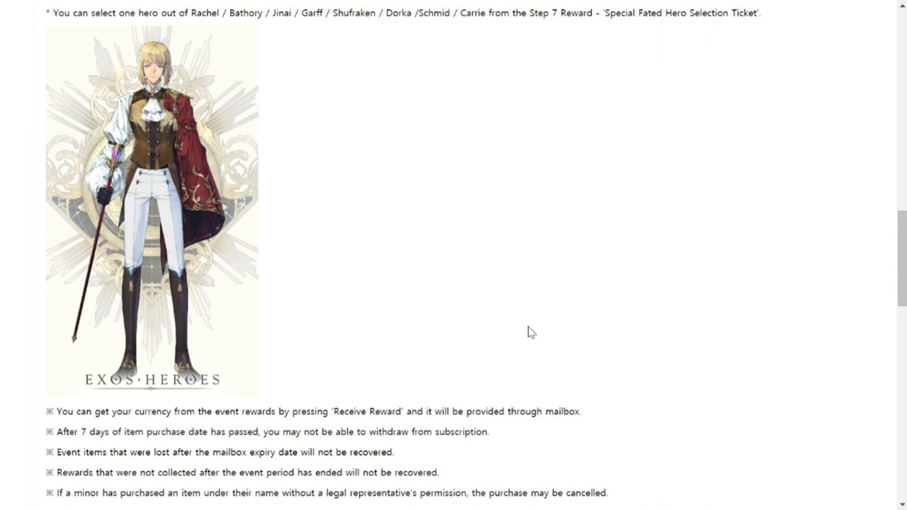
scroll(down, 3)
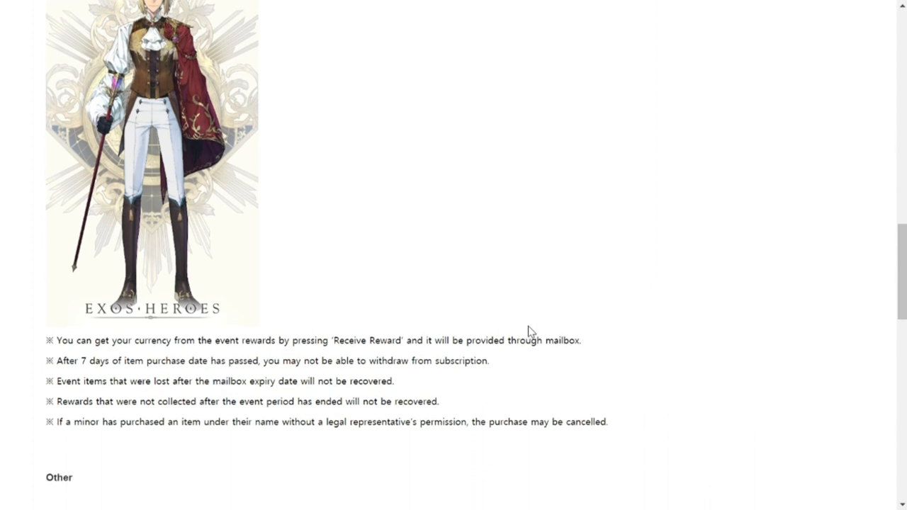
scroll(down, 3)
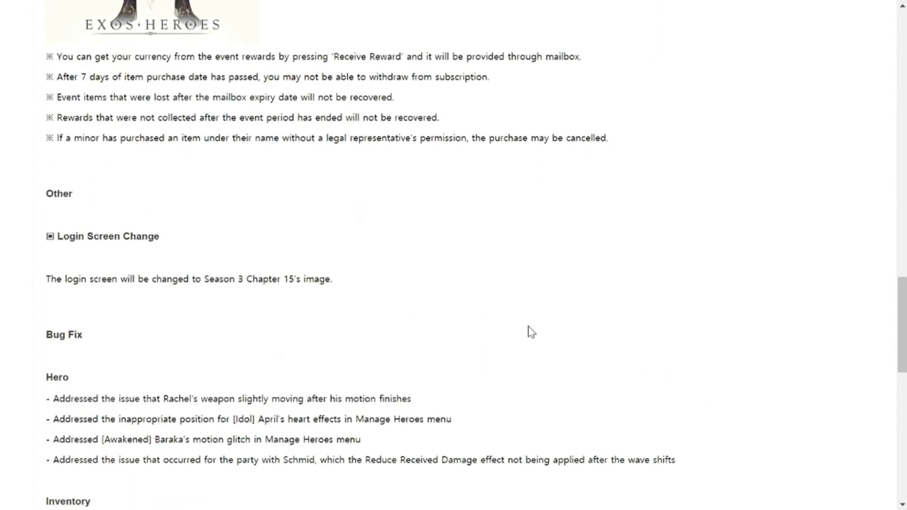
scroll(down, 3)
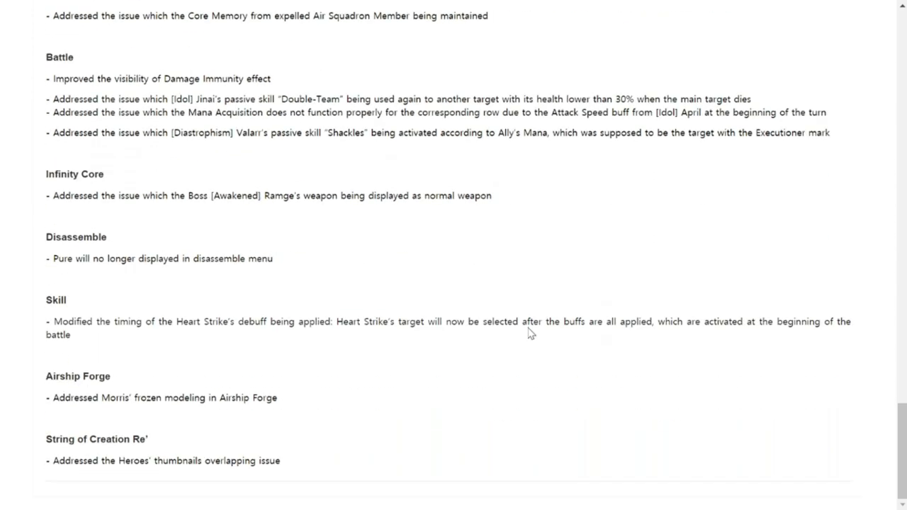